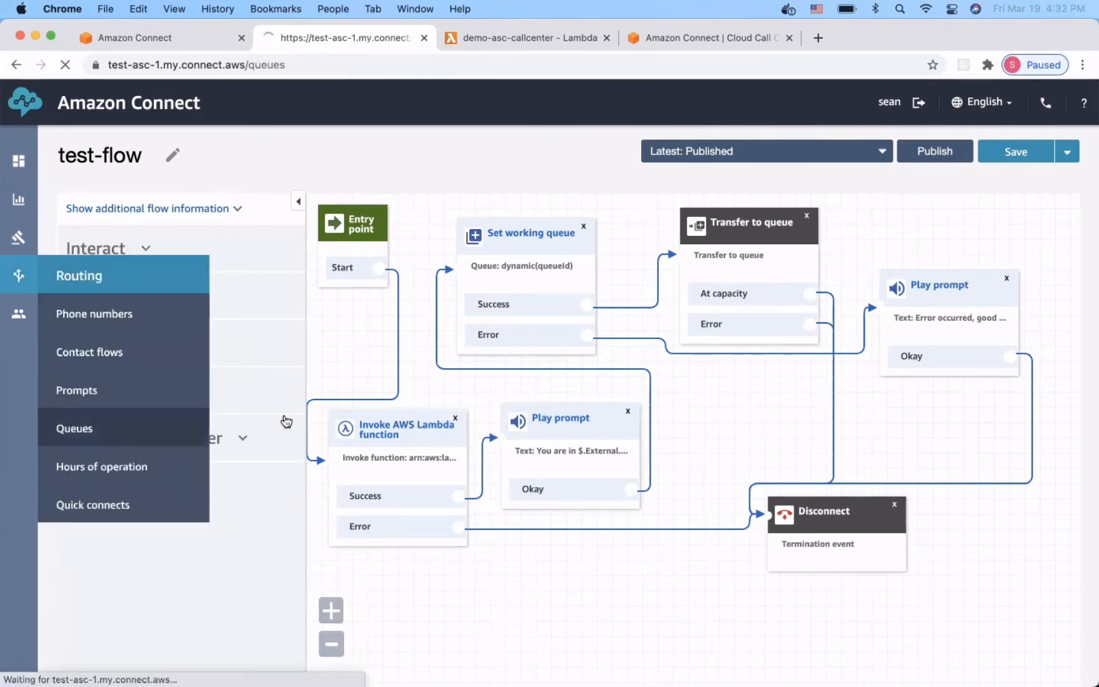
- Leave the test-flow editor and show the queue list with BasicQueue and svQueue
click(74, 429)
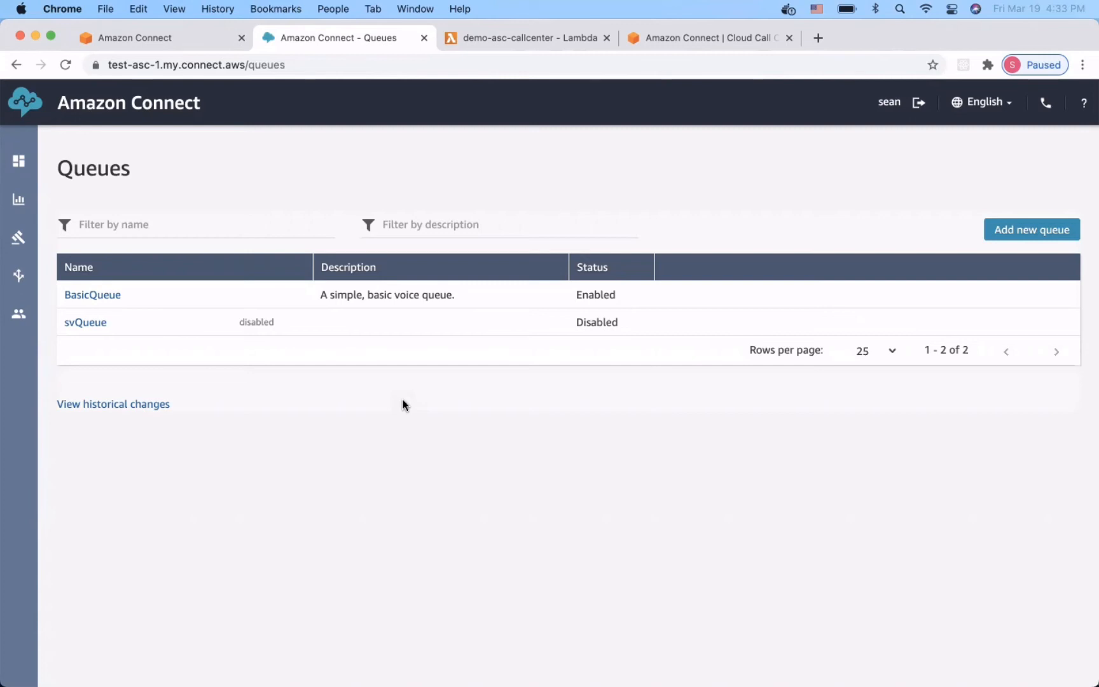
- Start a new queue named 'second' with Basic Hours as its hours of operation
click(1030, 229)
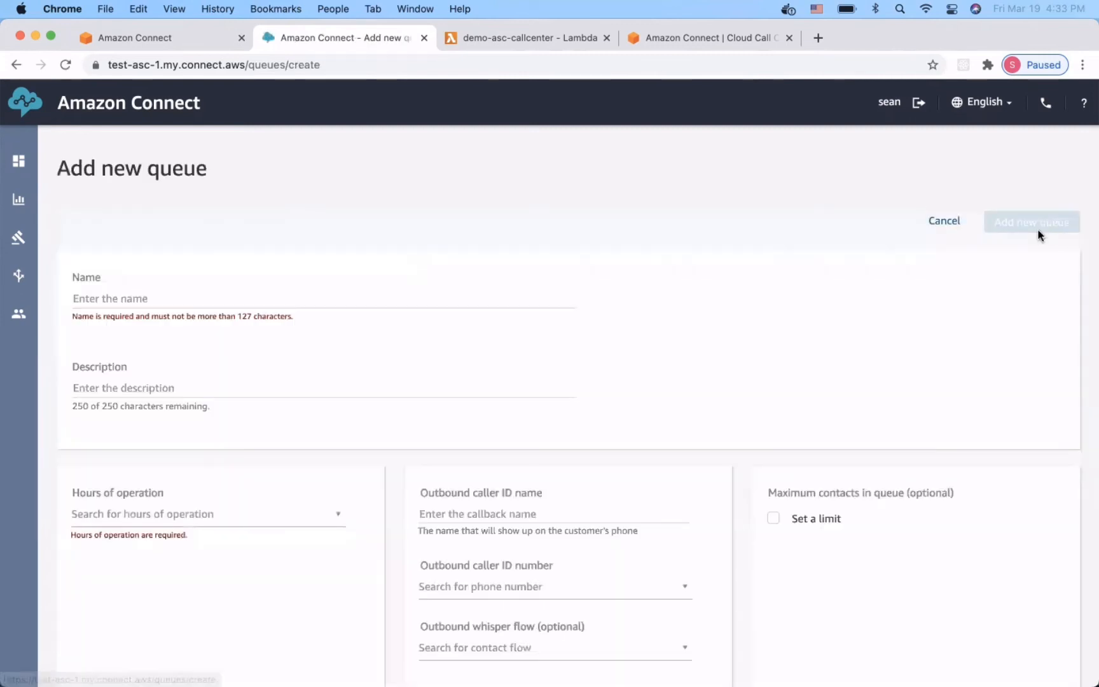
click(322, 299)
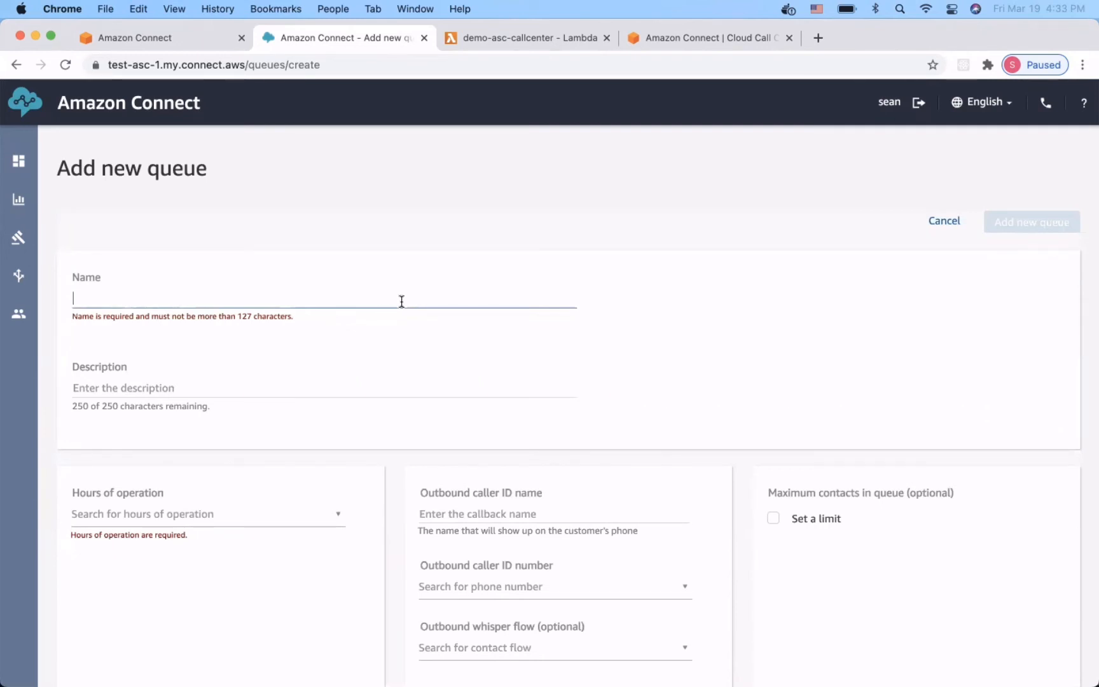
text(second)
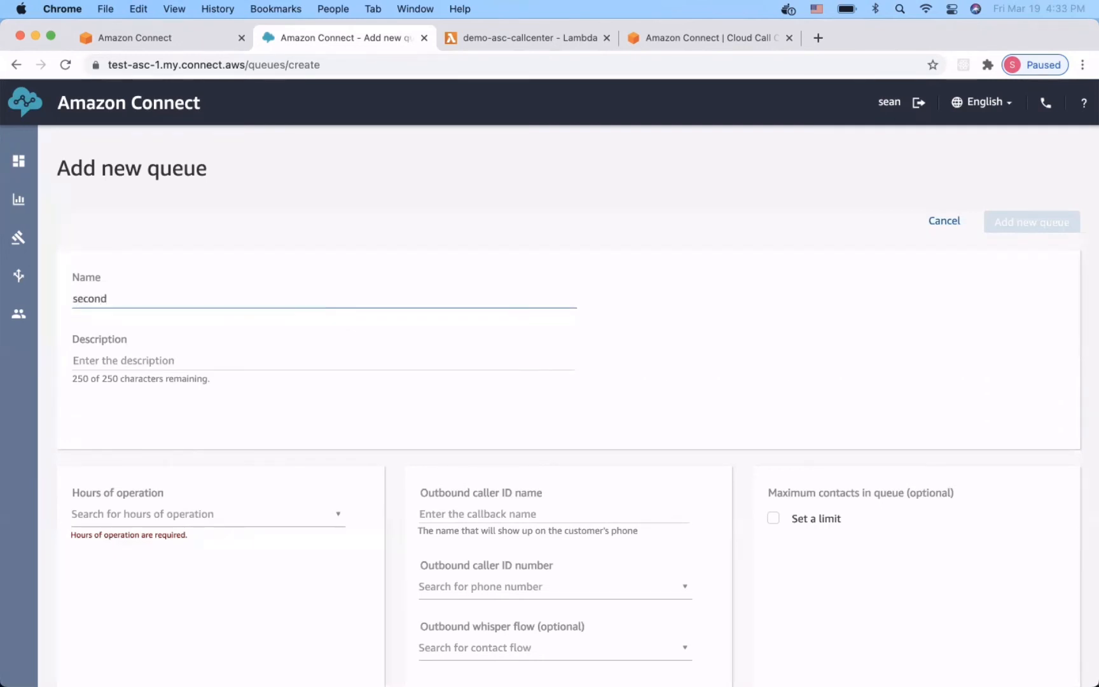
scroll(down, 3)
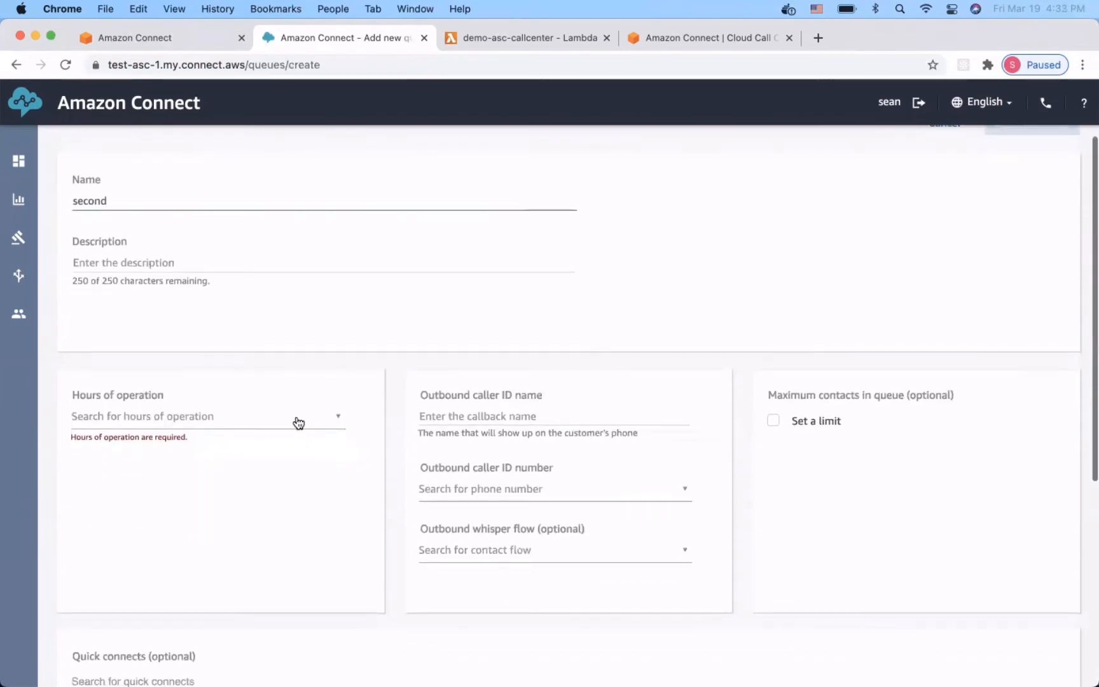
click(207, 416)
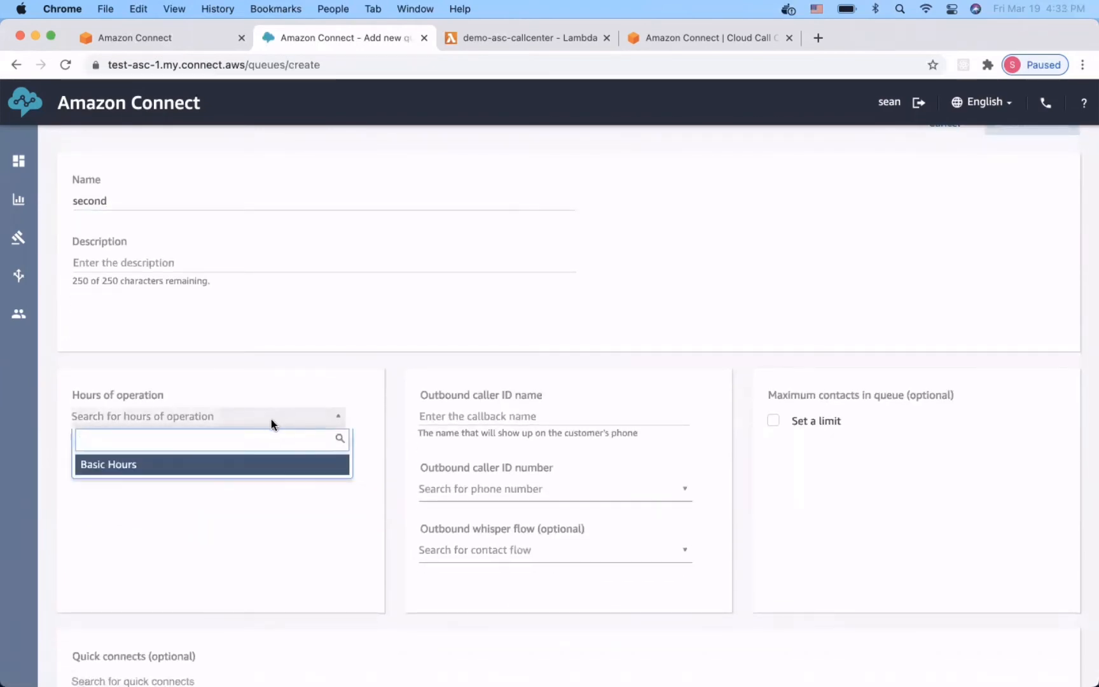
click(108, 464)
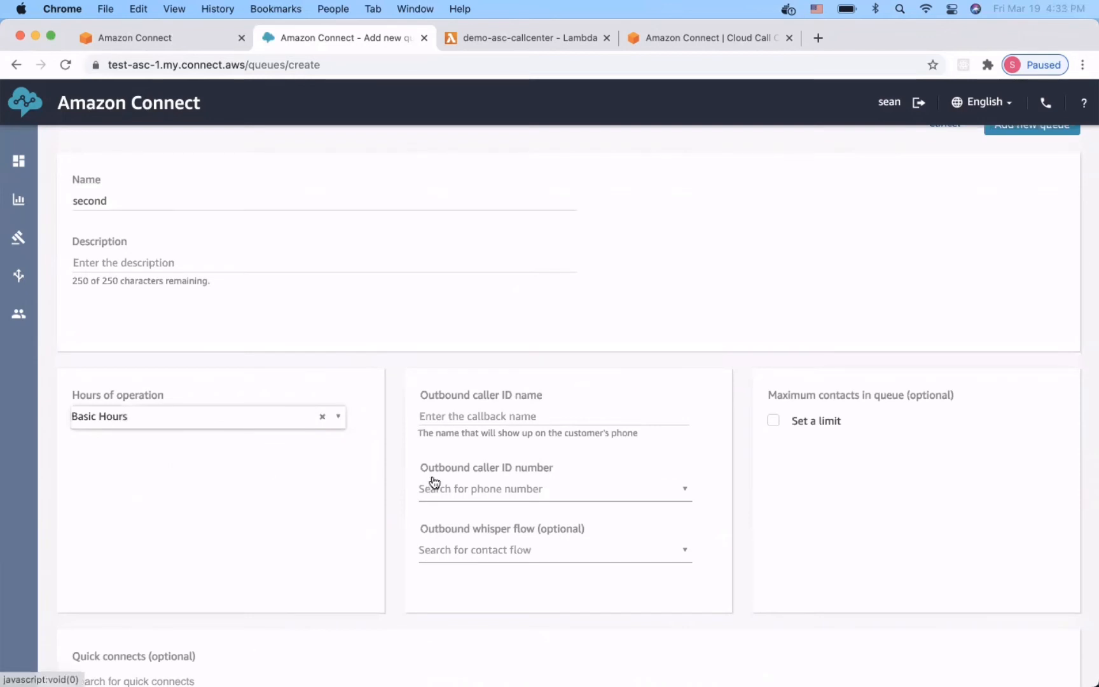
scroll(down, 3)
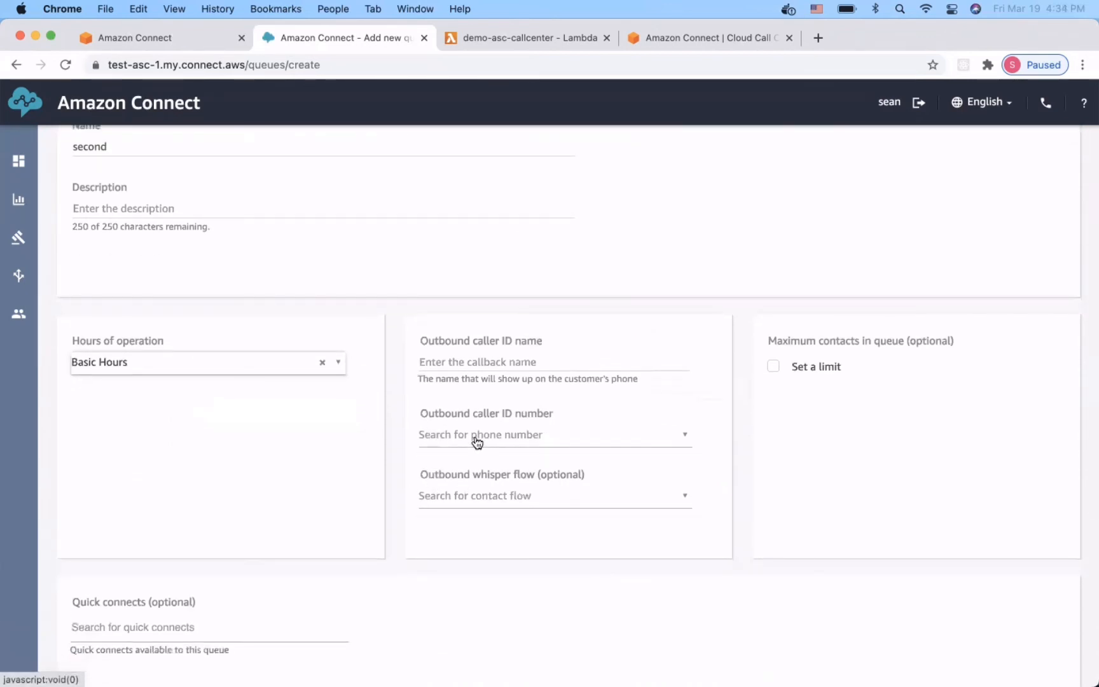
click(553, 434)
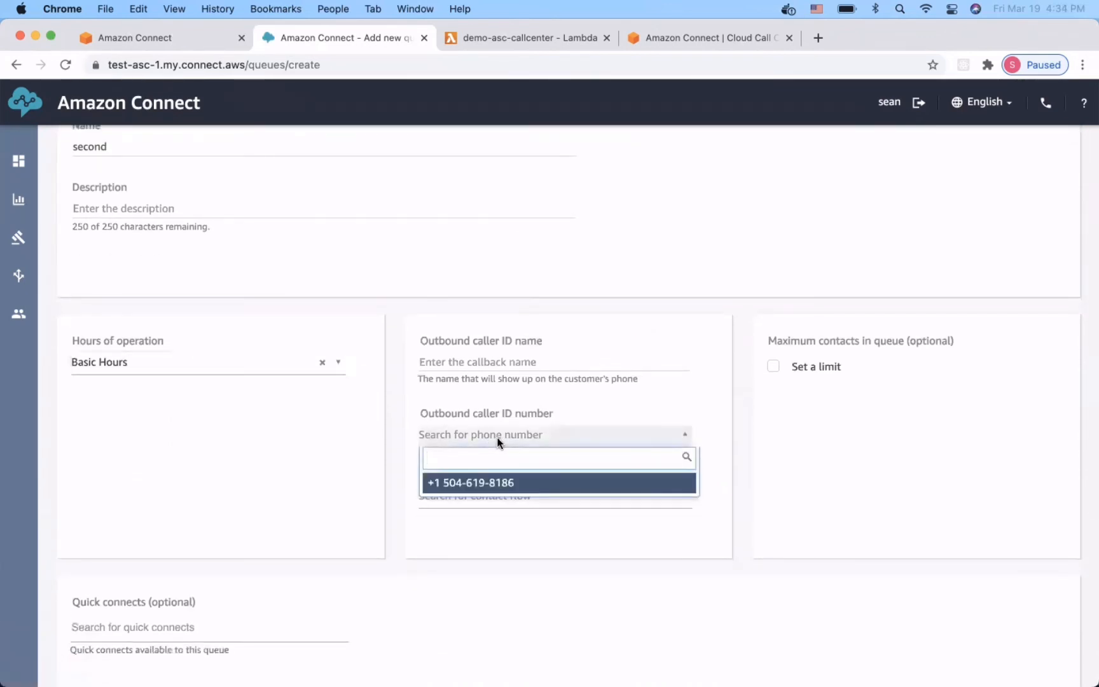
click(470, 482)
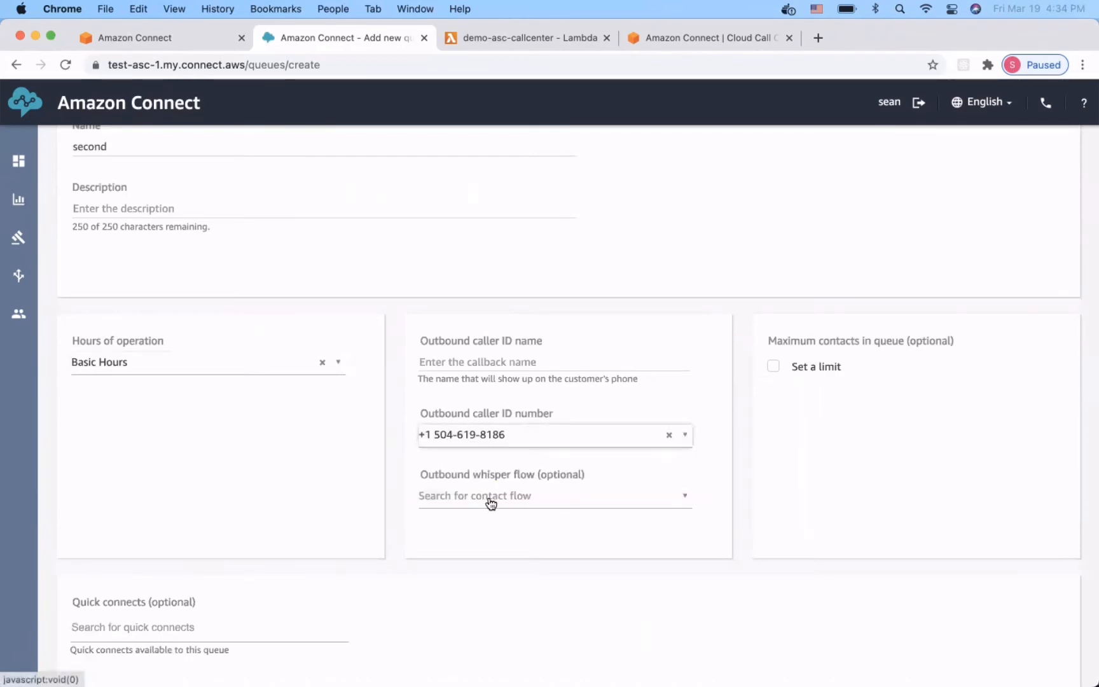
scroll(down, 3)
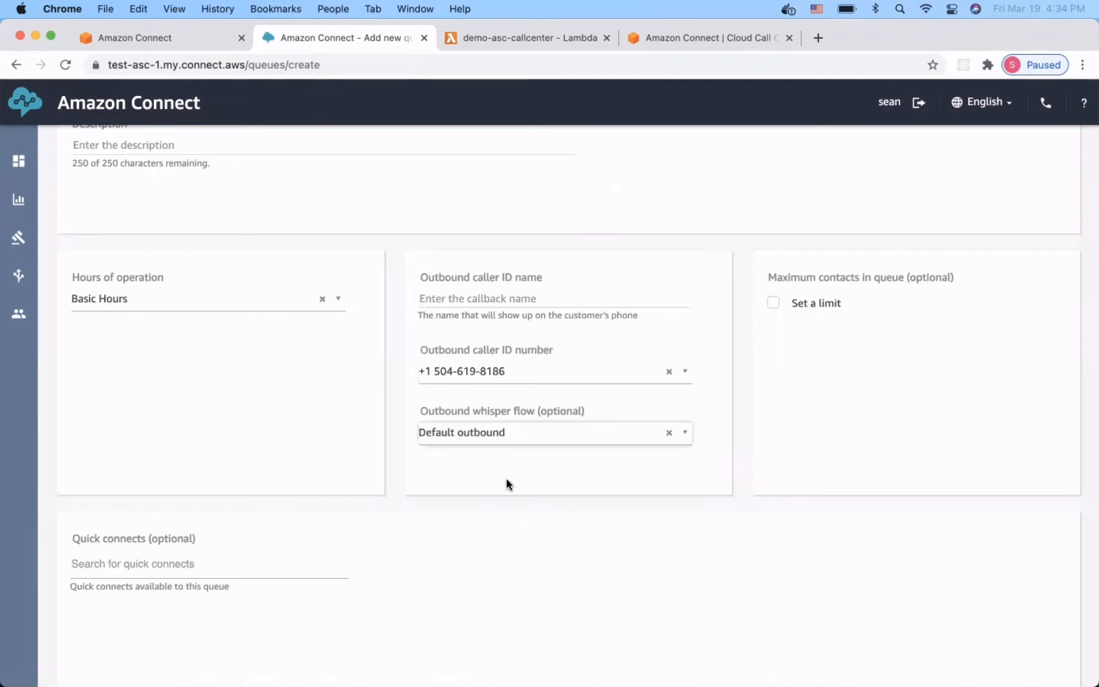
scroll(down, 3)
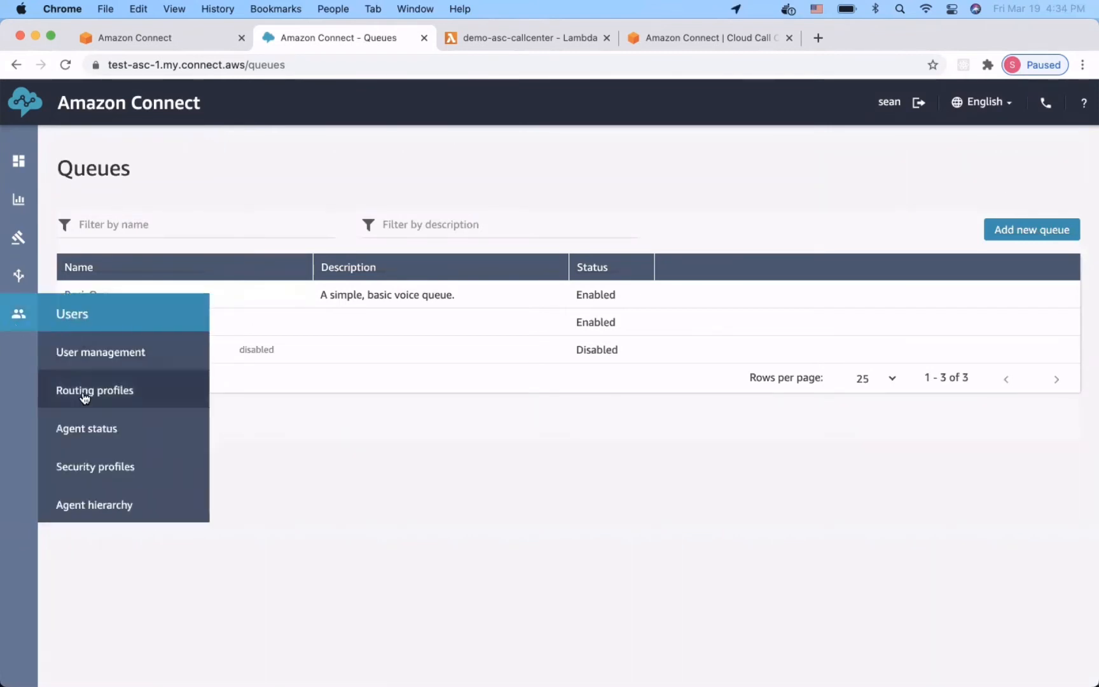
- Show the routing profiles list with Basic Routing Profile and SV
click(94, 390)
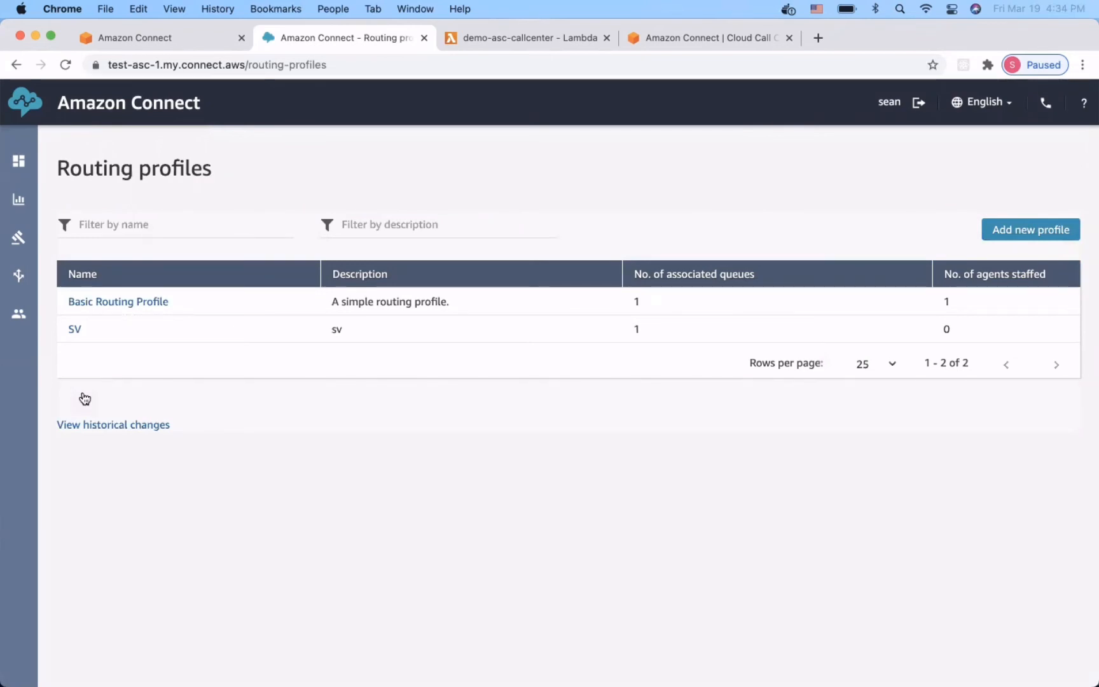
mouse_move(1030, 238)
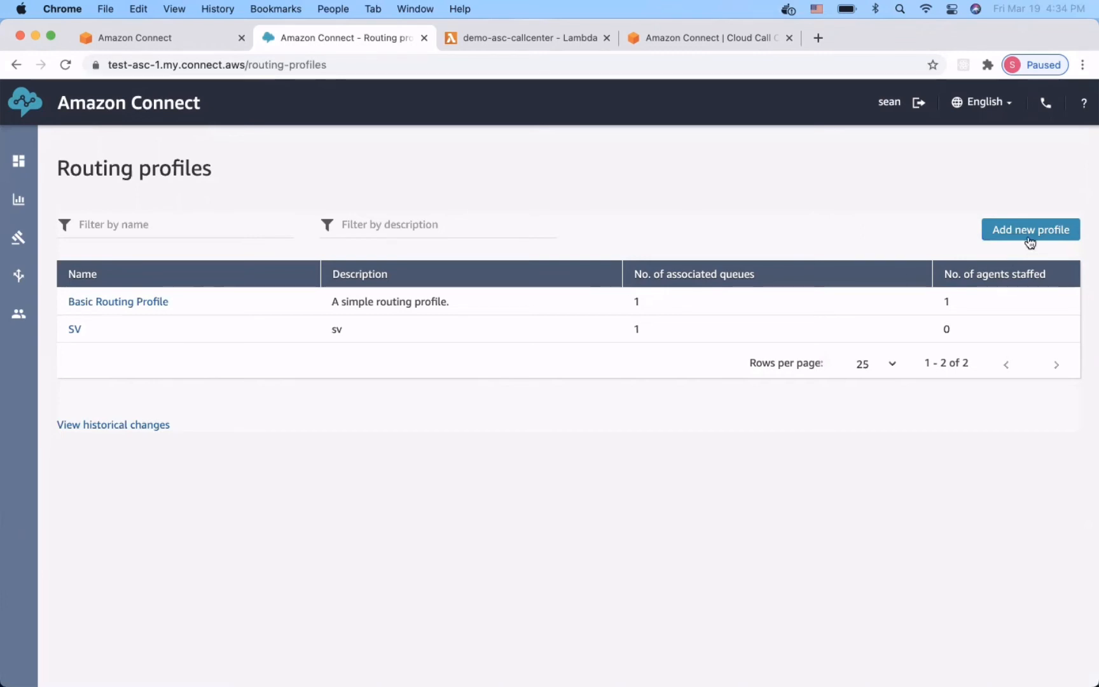
- Start a new routing profile named 'second' handling voice, chat and tasks
click(1029, 229)
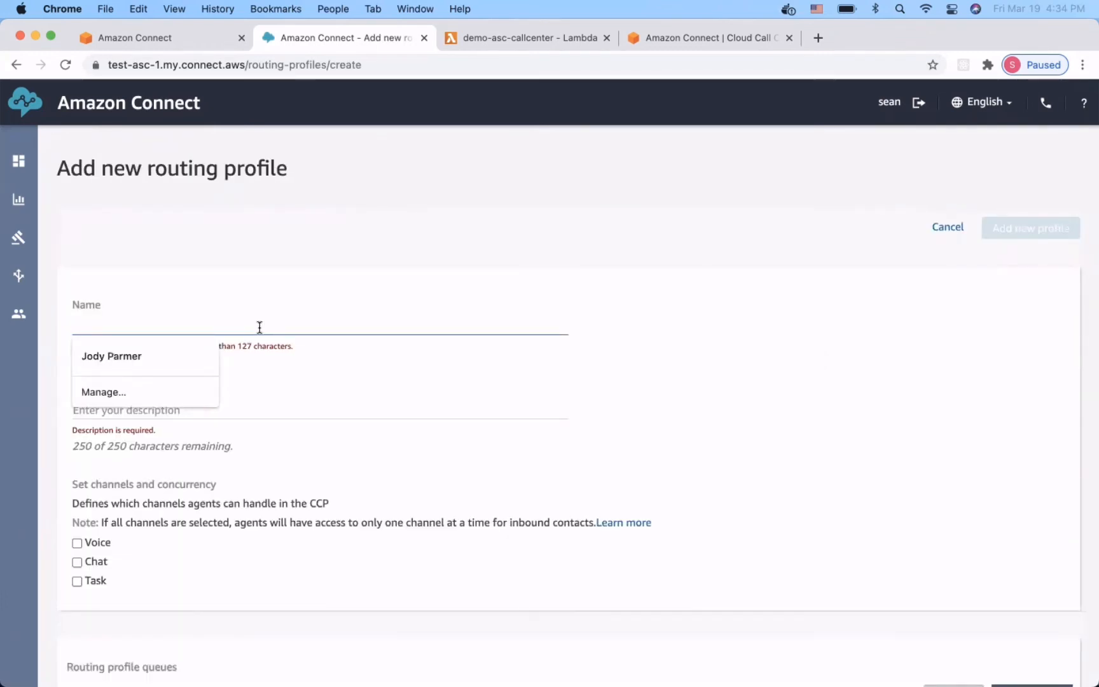
text(second)
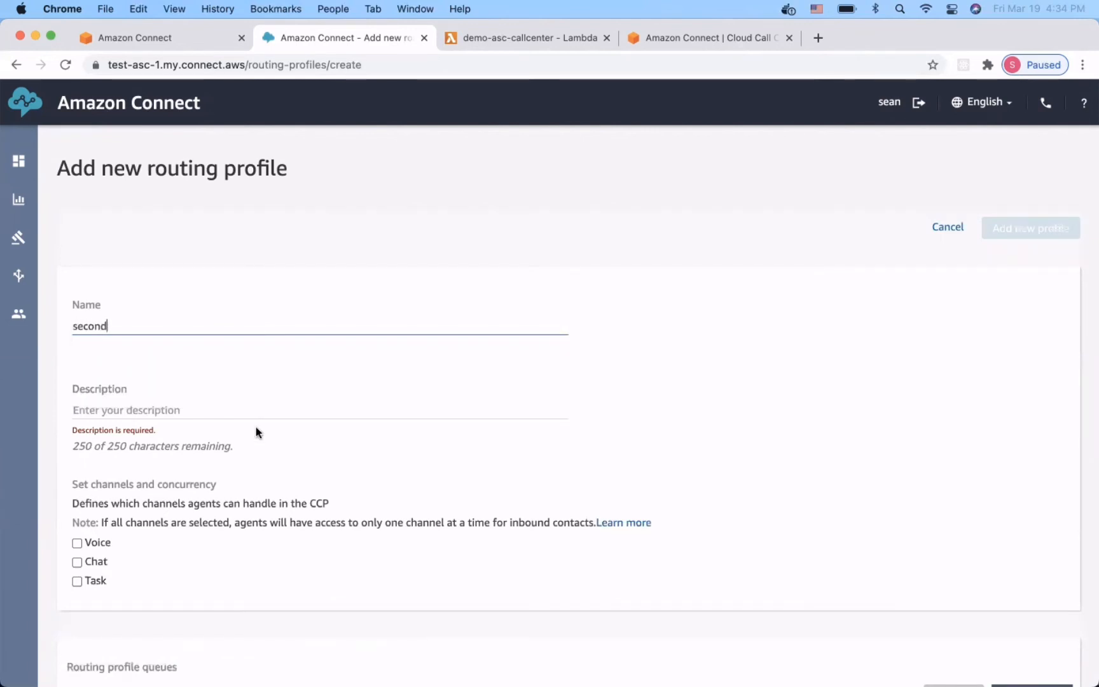
scroll(down, 3)
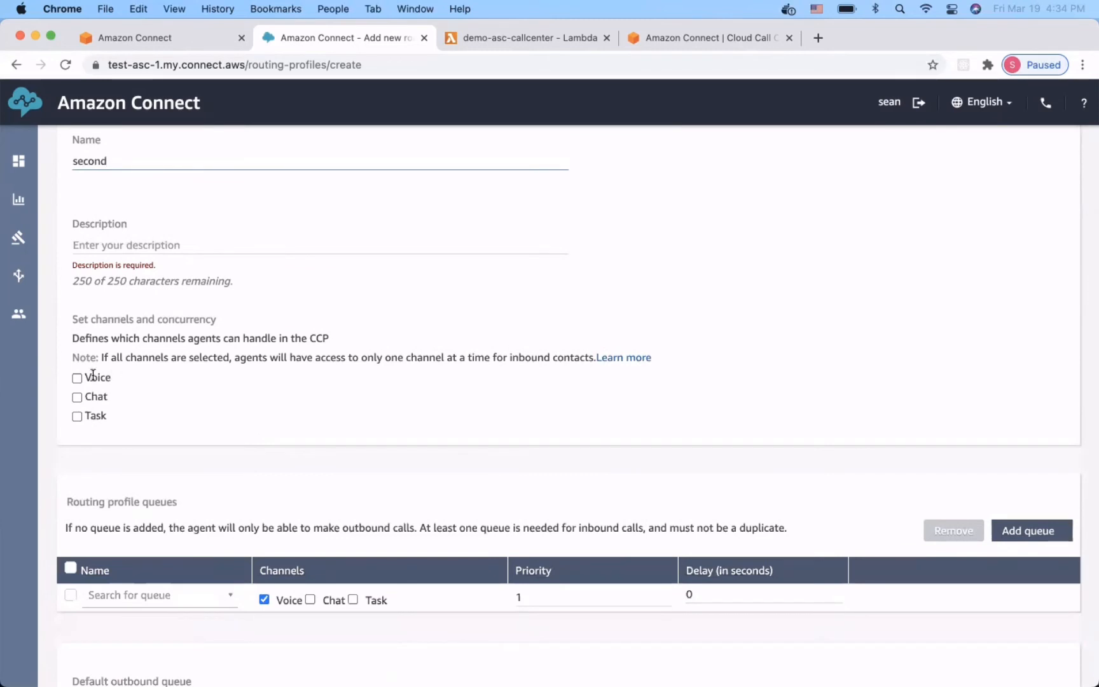
click(77, 395)
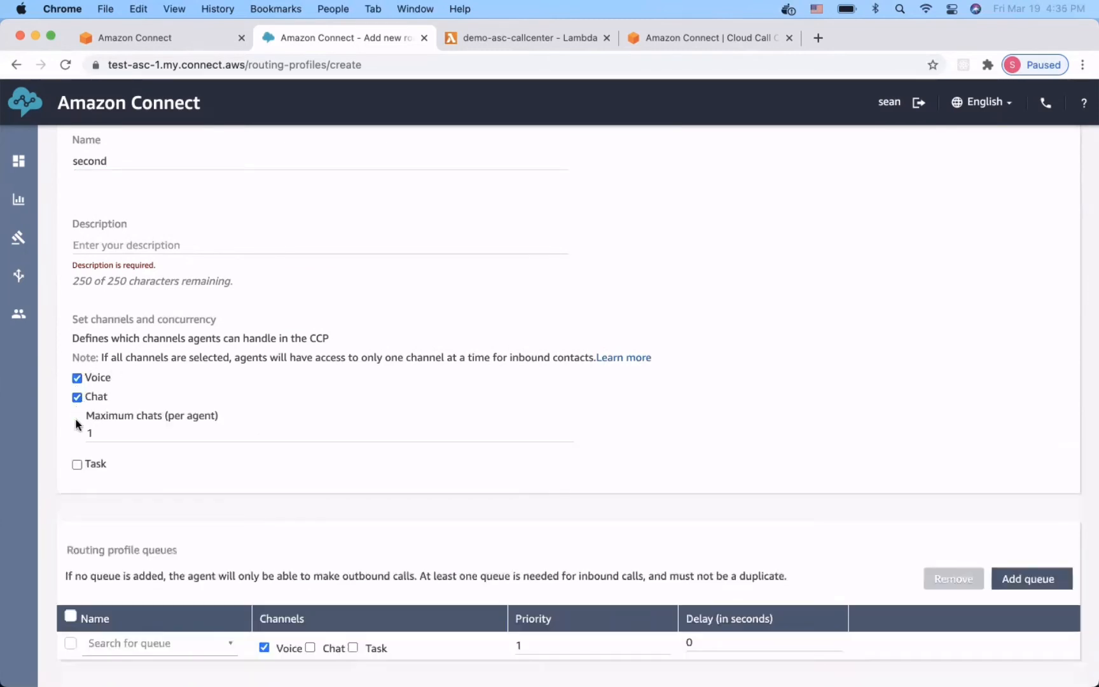
click(77, 463)
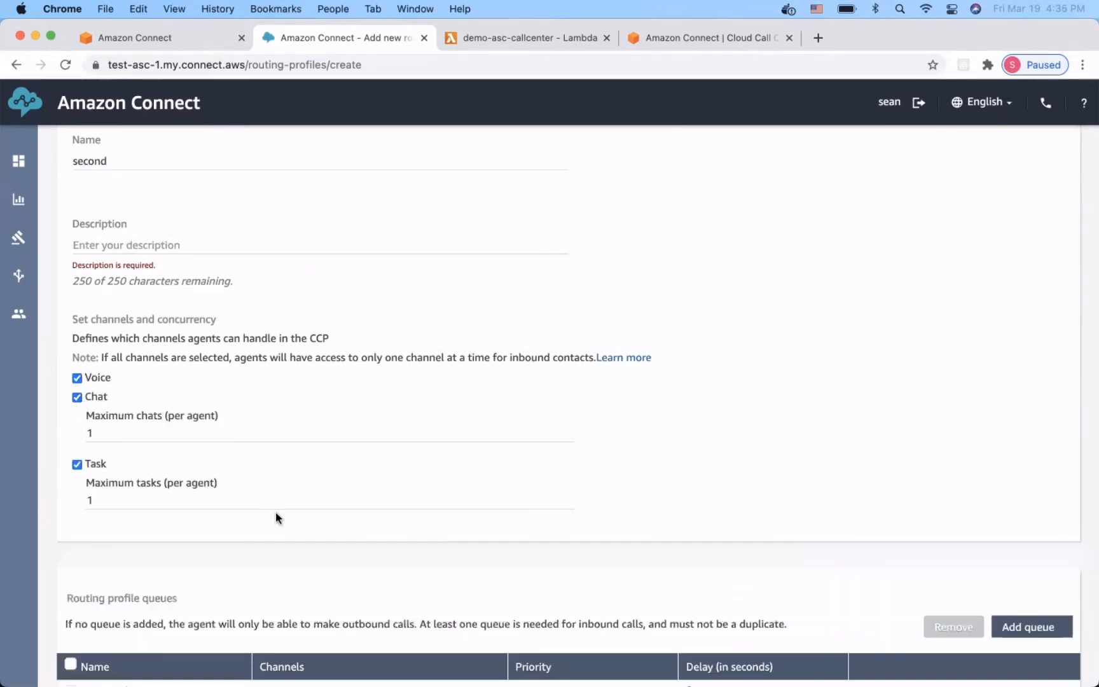
- Add the 'second' queue to the profile with voice, chat and tasks enabled
scroll(down, 3)
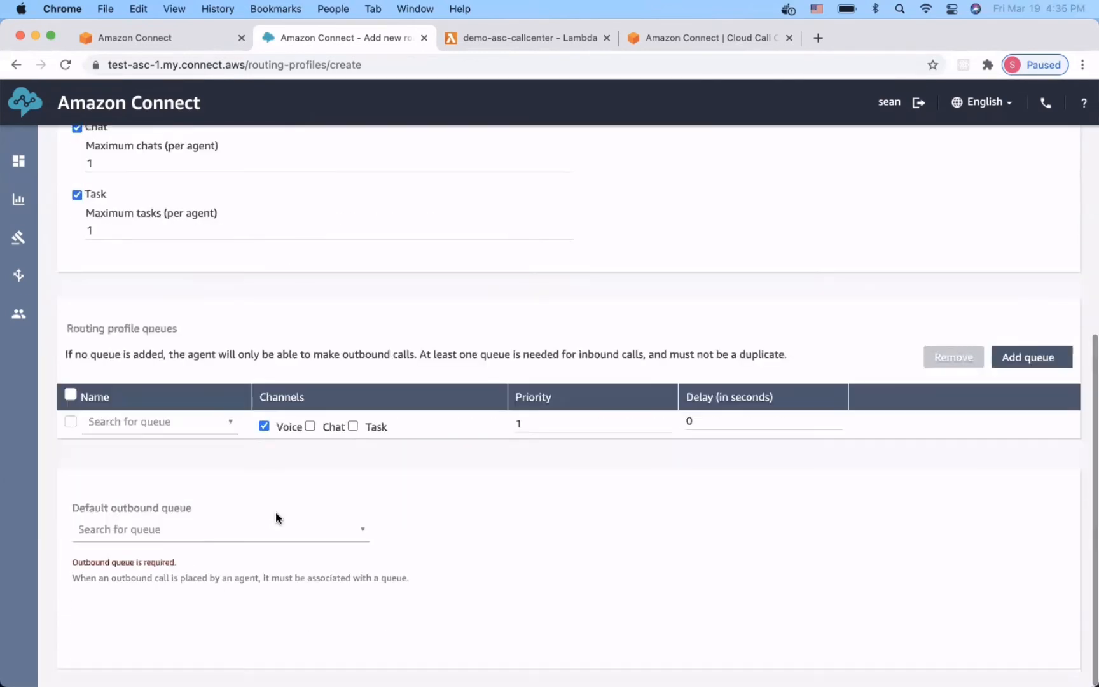
click(150, 421)
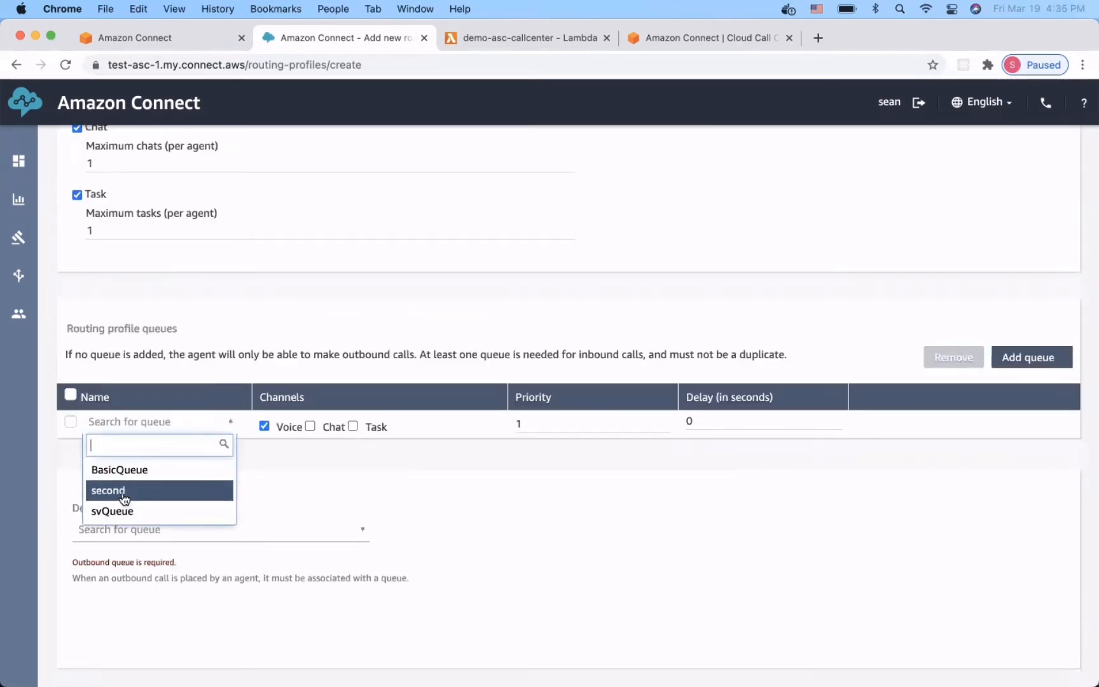
click(108, 489)
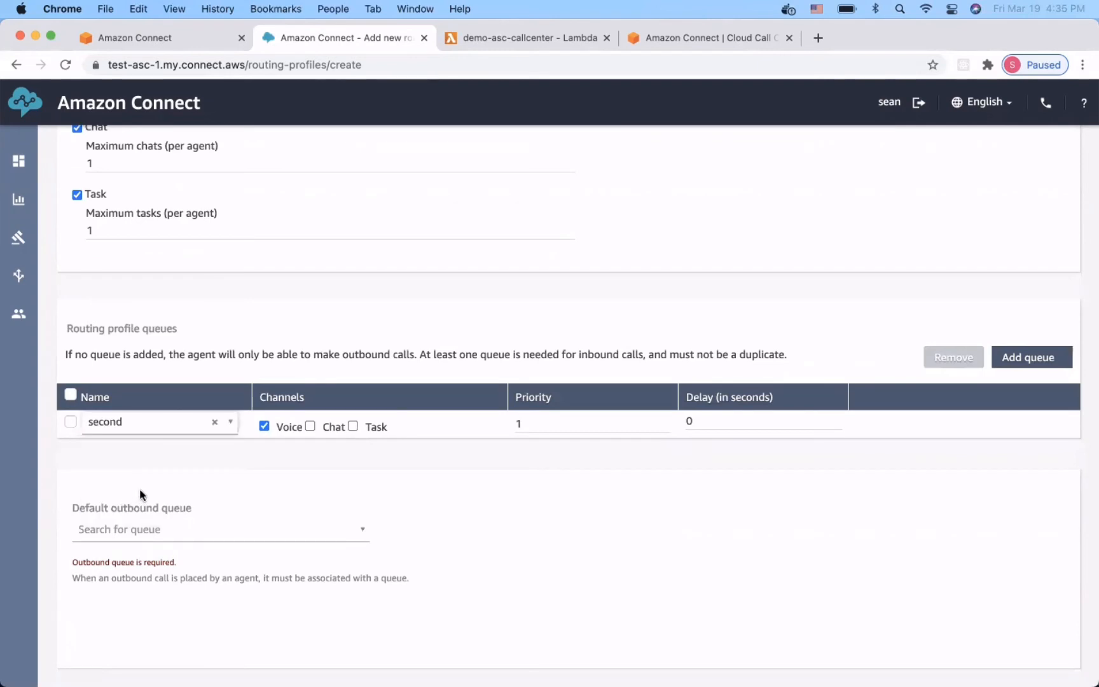
click(311, 426)
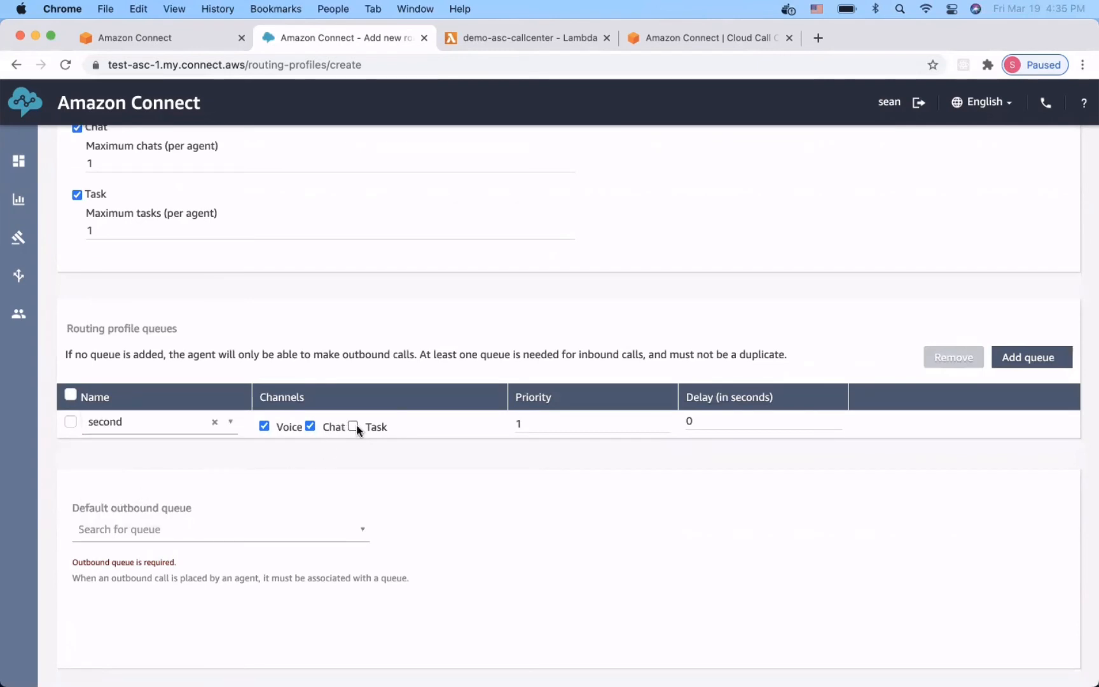
click(353, 426)
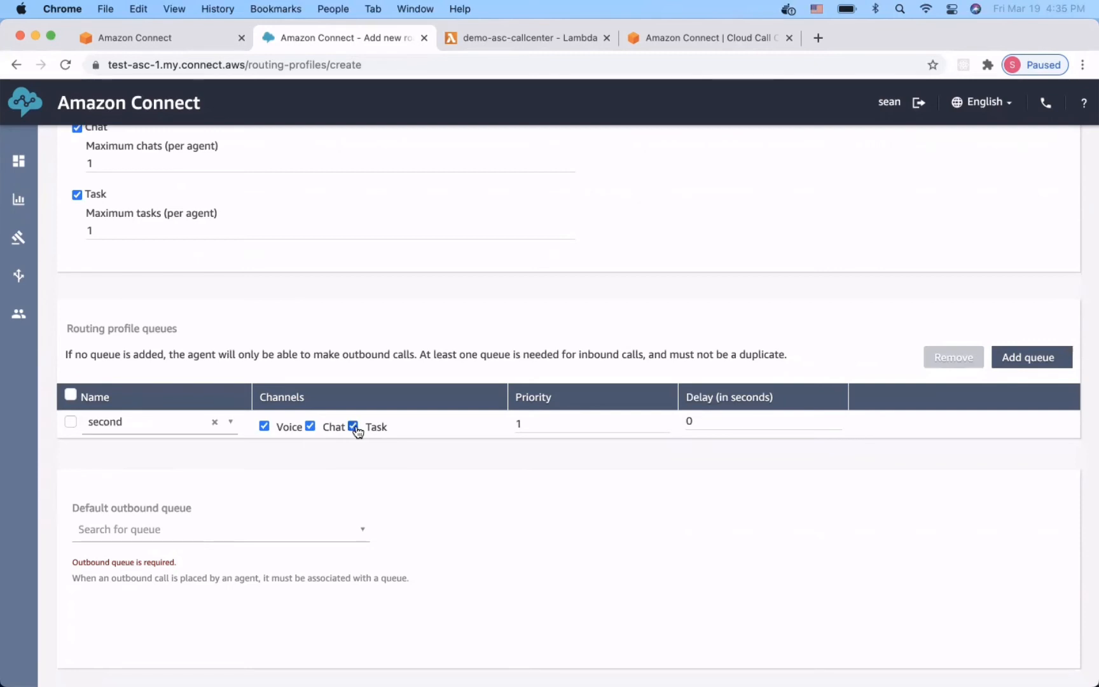
click(1027, 356)
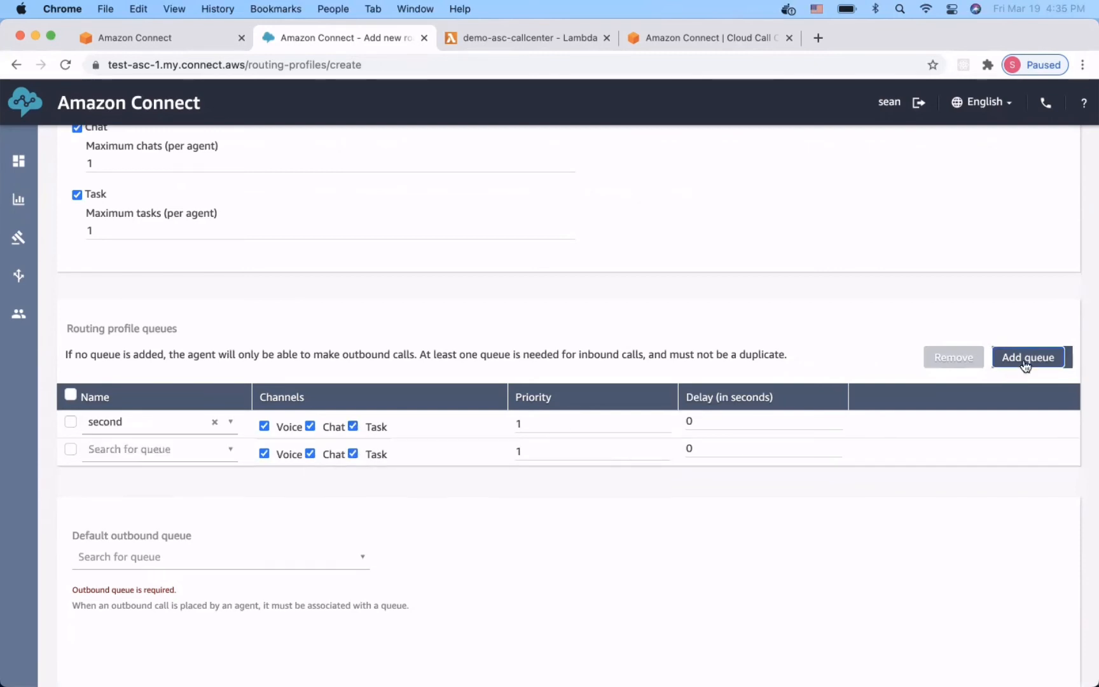
click(70, 393)
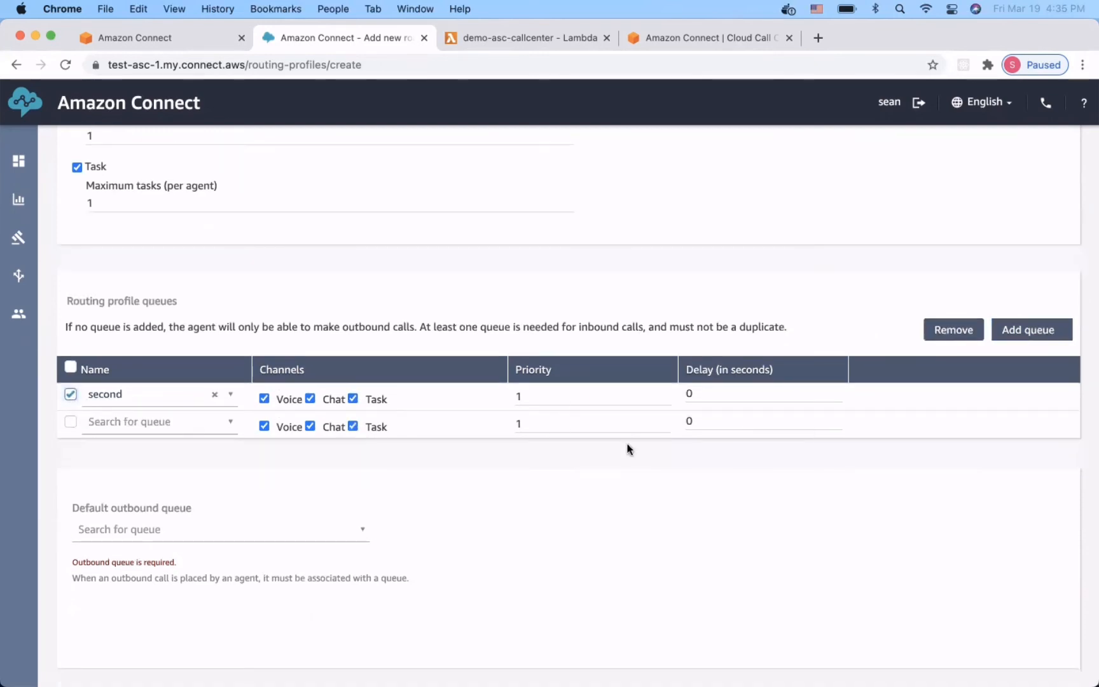
- Describe the profile as 'second' and create it
click(218, 529)
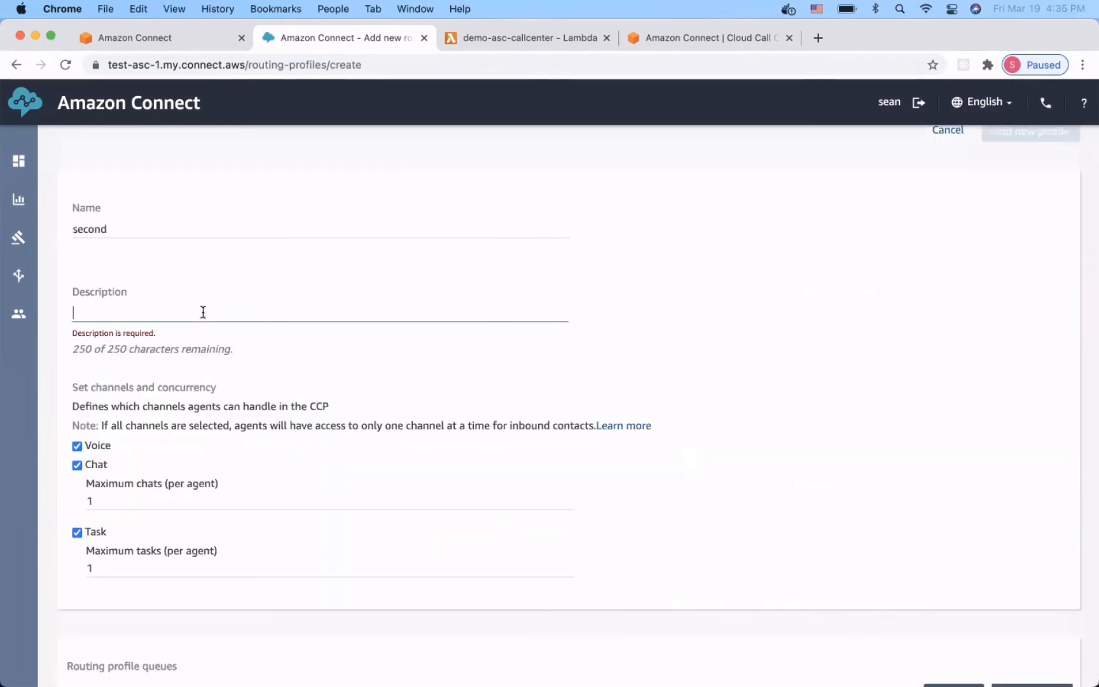
text(second)
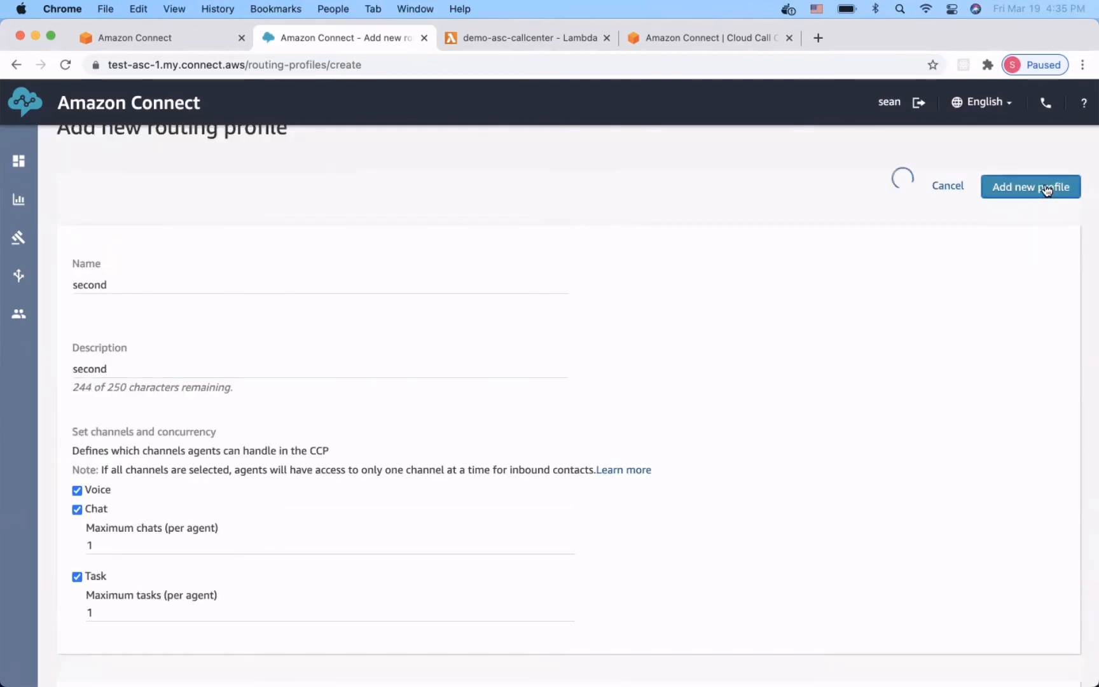
click(1030, 187)
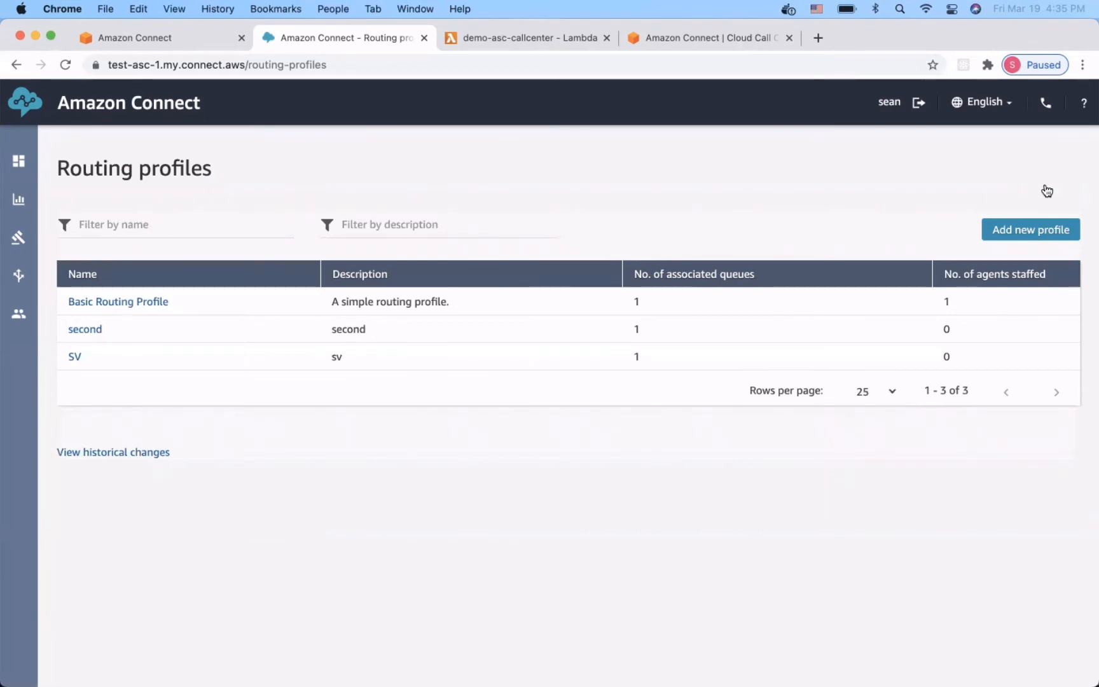
mouse_move(984, 246)
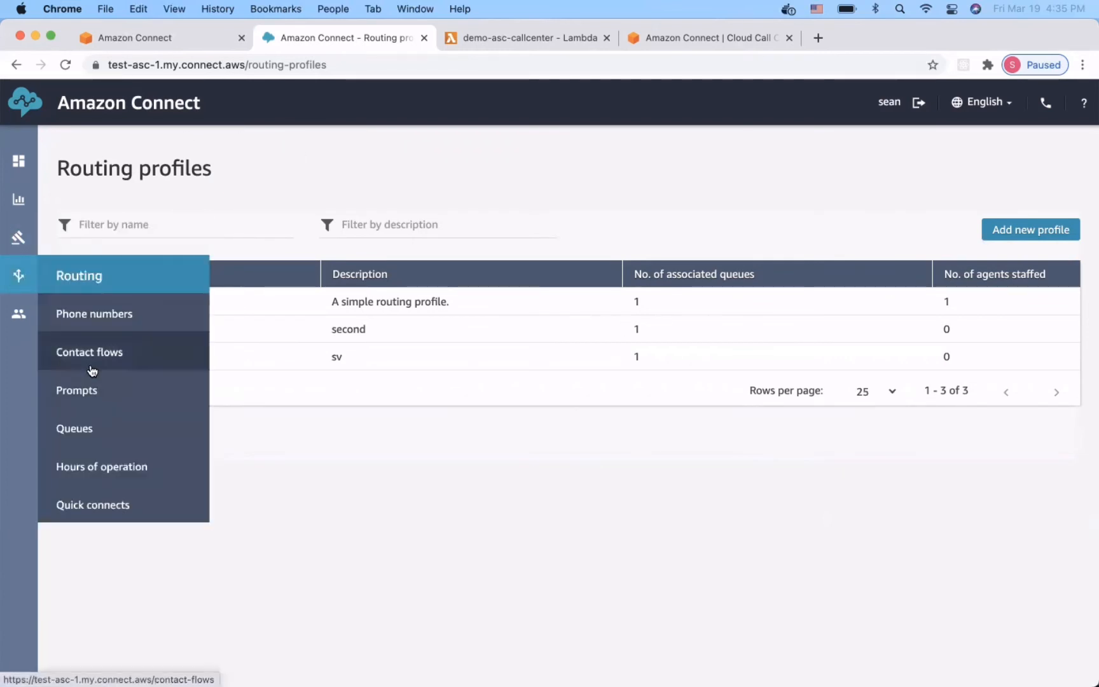
- Show the contact flows list containing the published test-flow
click(89, 352)
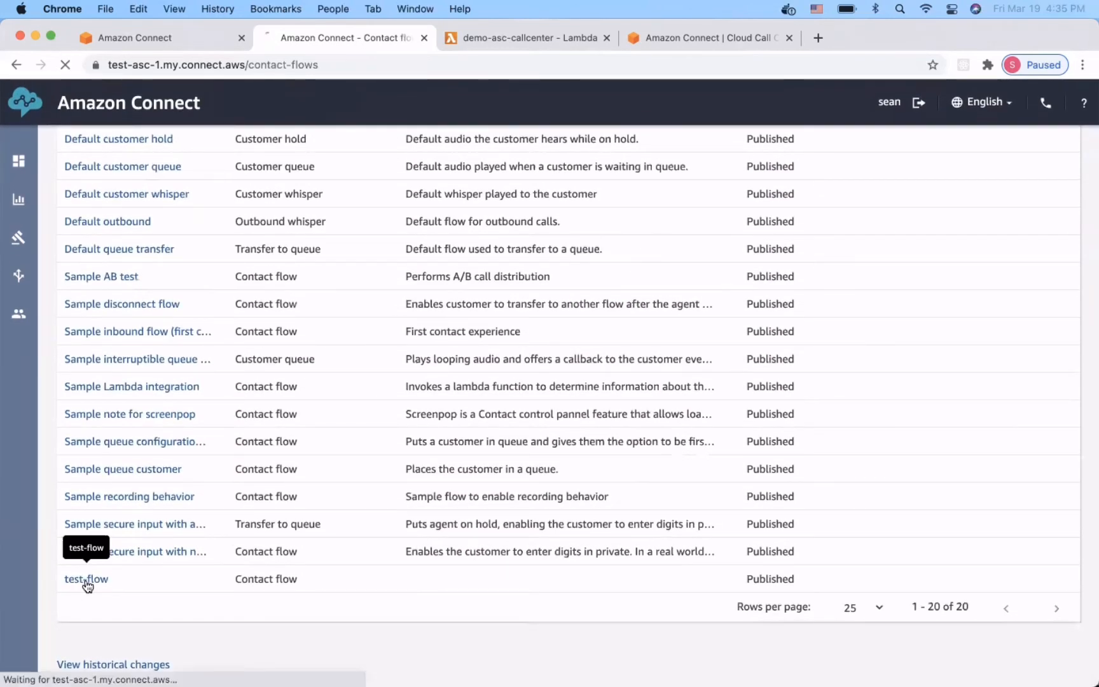
- Open test-flow in the designer to review its Lambda, working-queue and transfer blocks
click(87, 579)
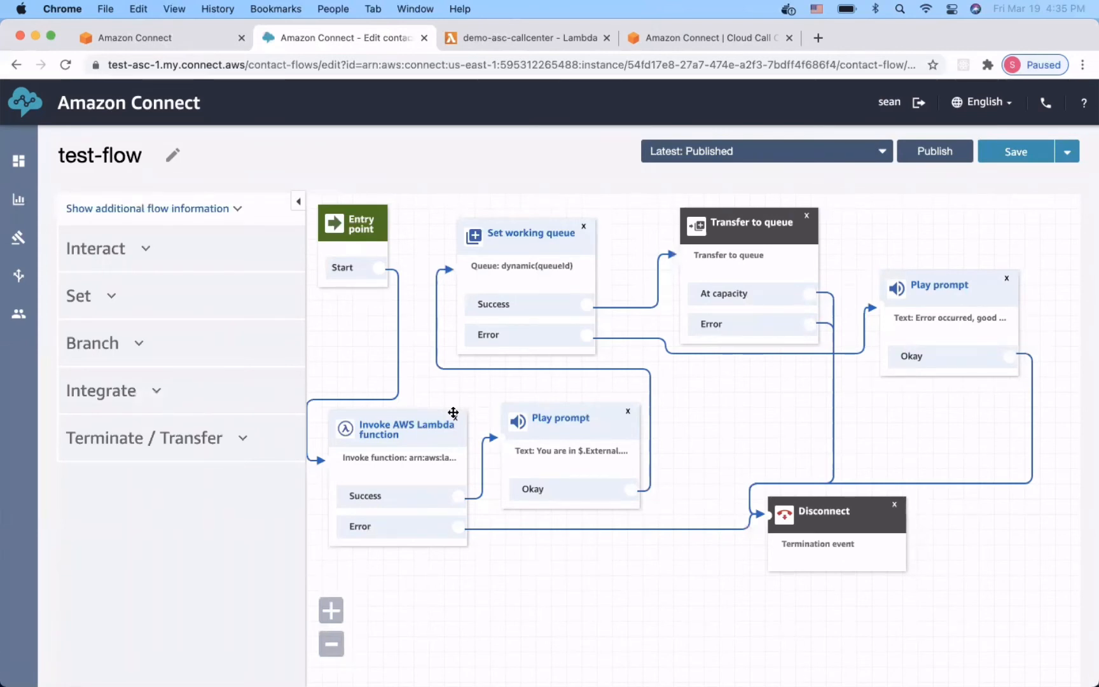
mouse_move(726, 448)
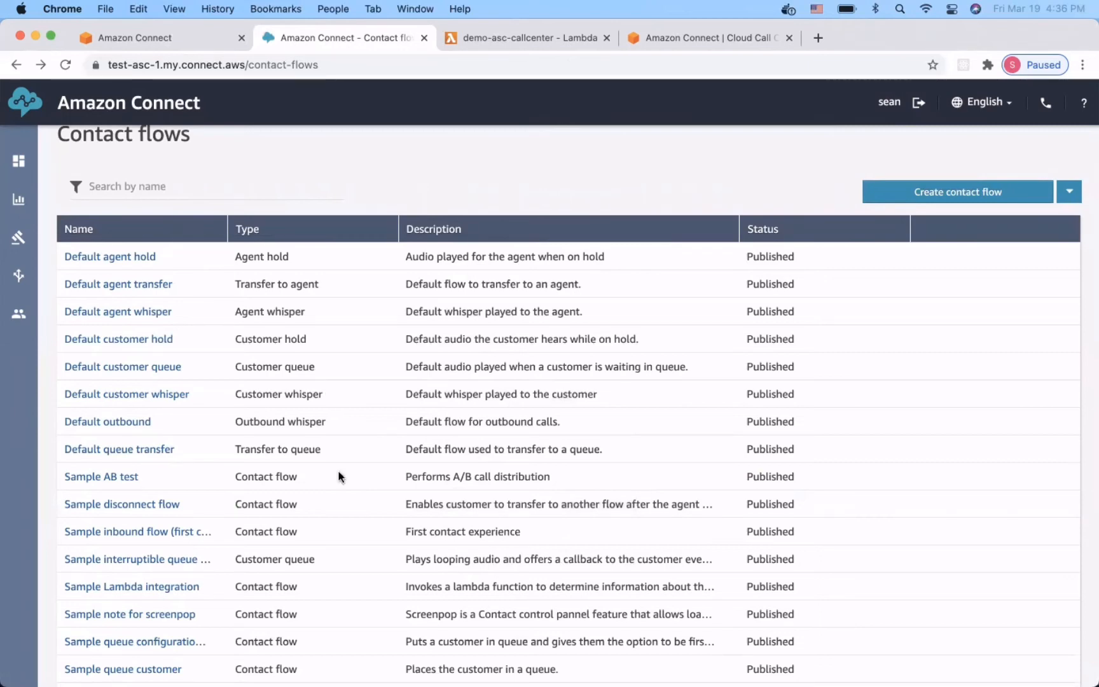
scroll(down, 3)
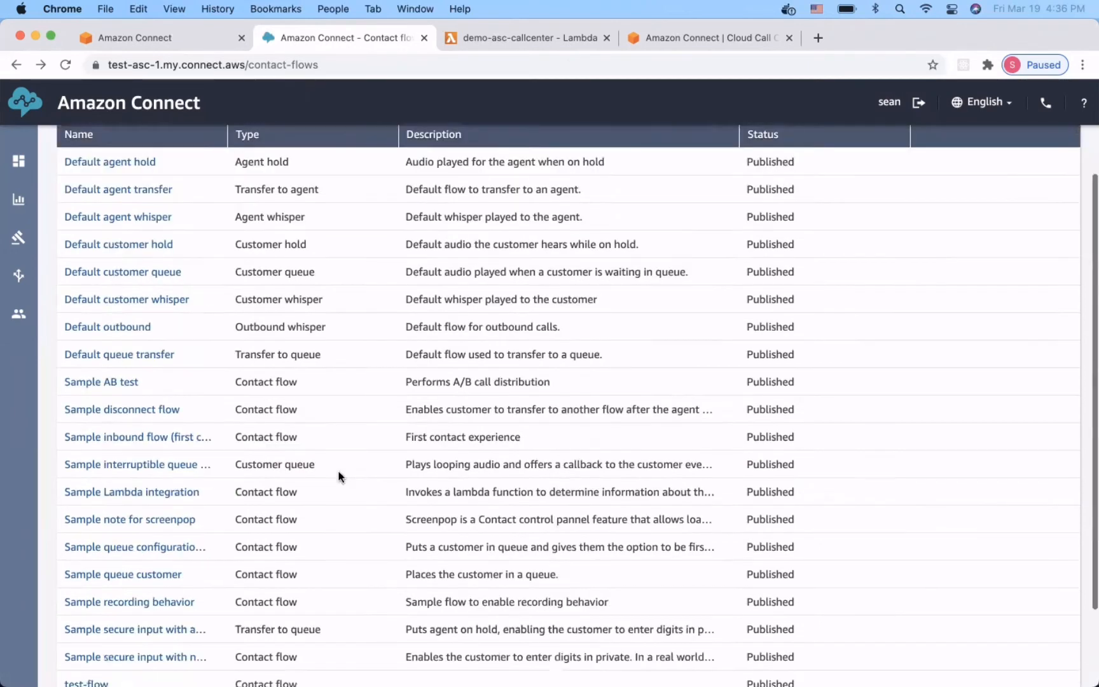
scroll(down, 3)
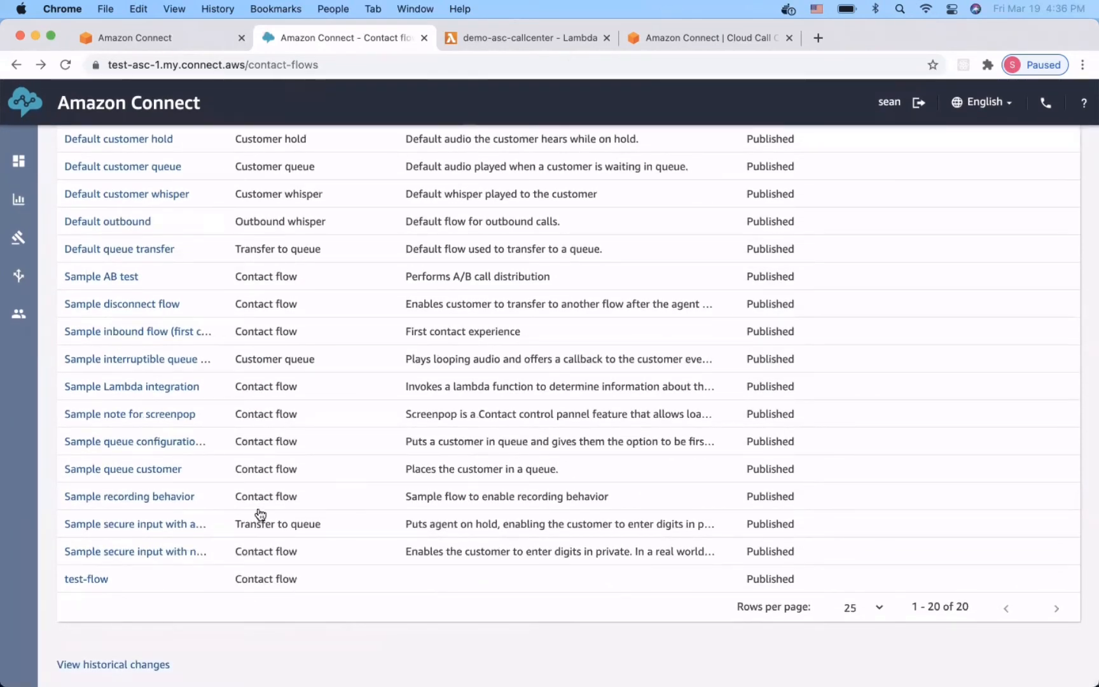
click(85, 578)
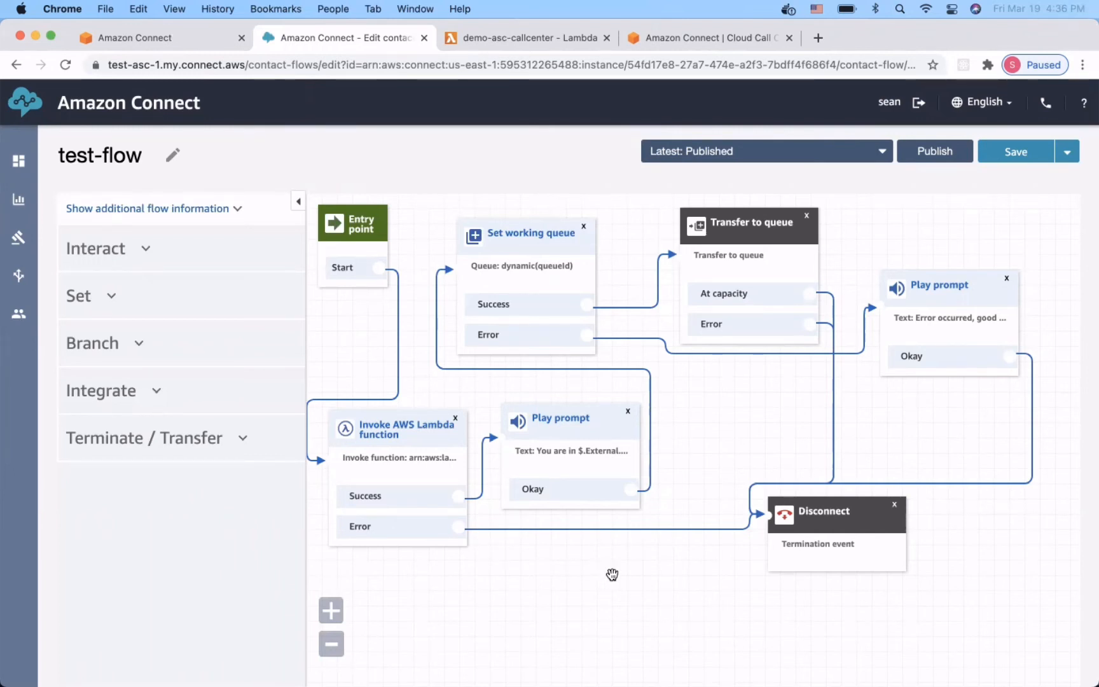
mouse_move(387, 429)
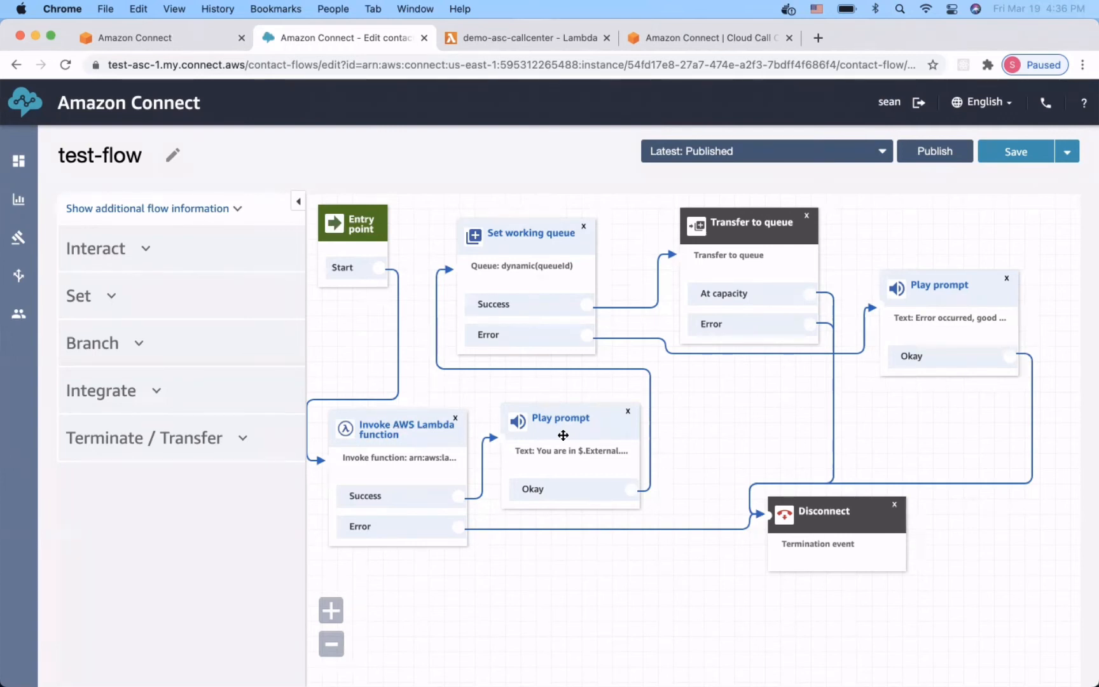
mouse_move(582, 437)
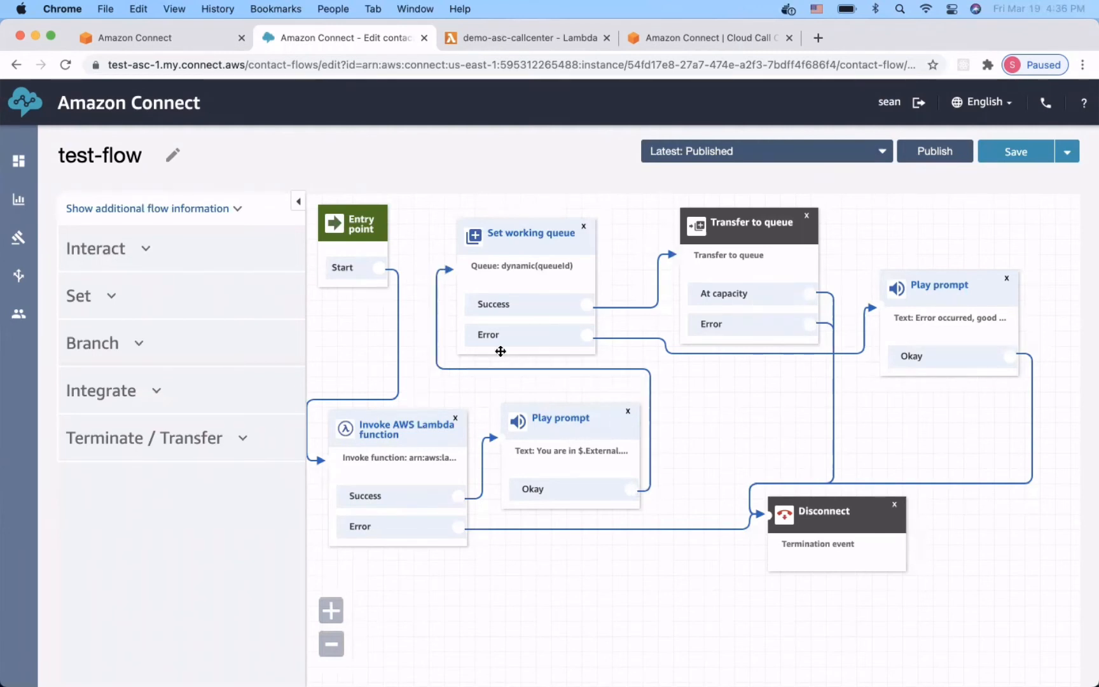
mouse_move(396, 447)
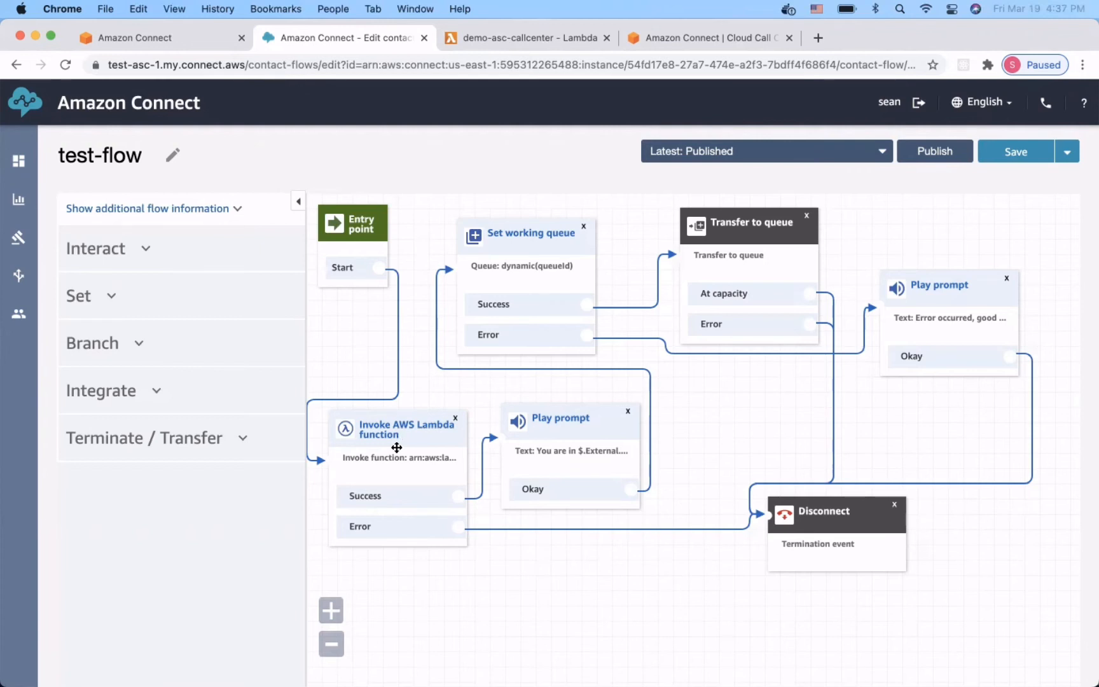
click(529, 37)
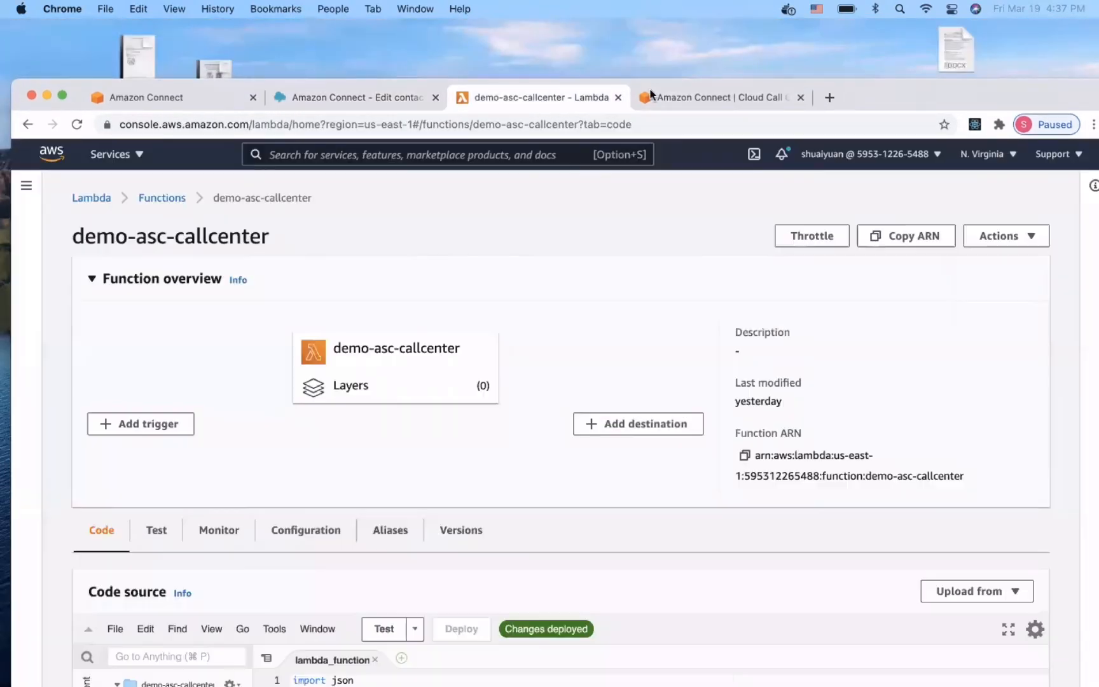
mouse_move(690, 346)
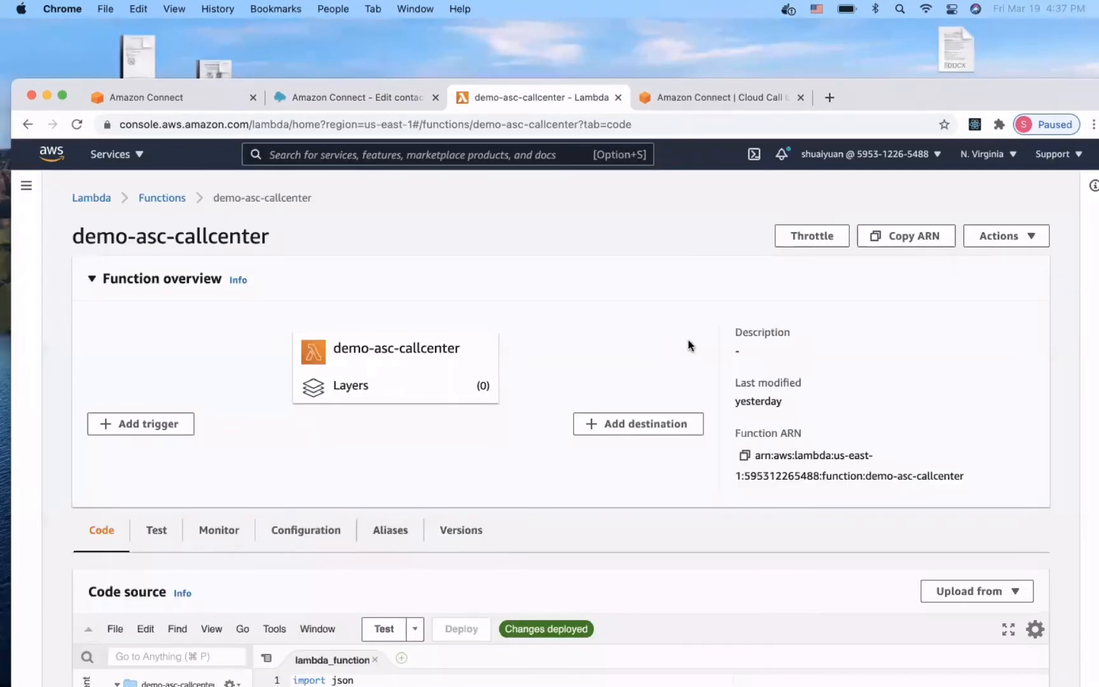
scroll(down, 3)
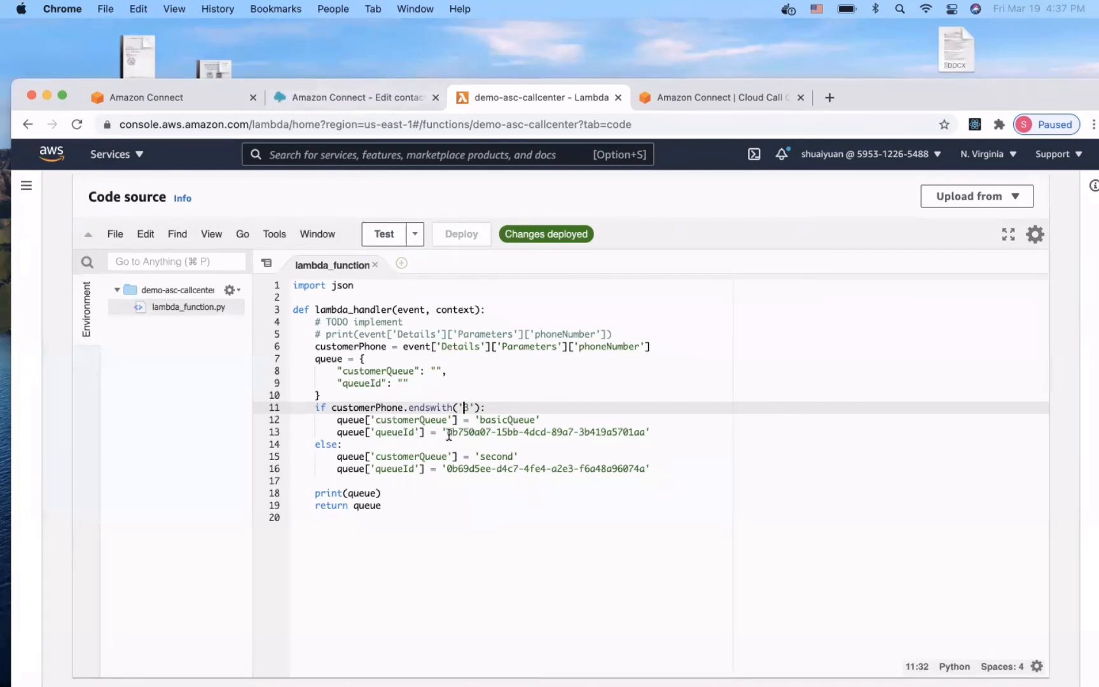
click(356, 96)
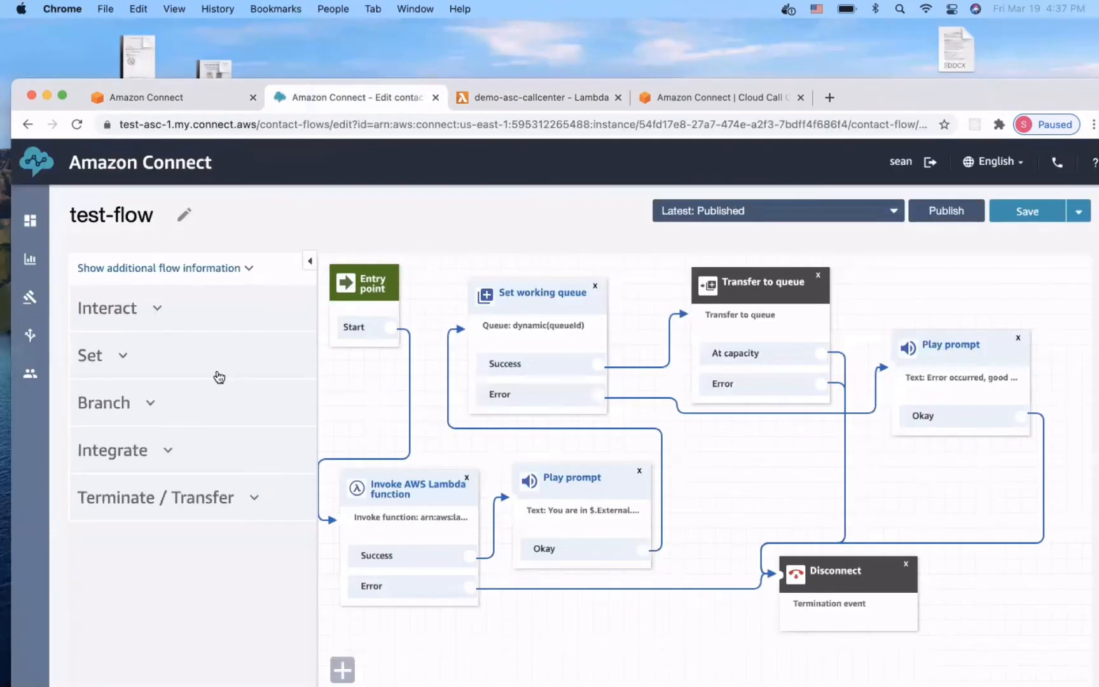
- Open the BasicQueue settings from the queues list to find its queue ID
click(31, 335)
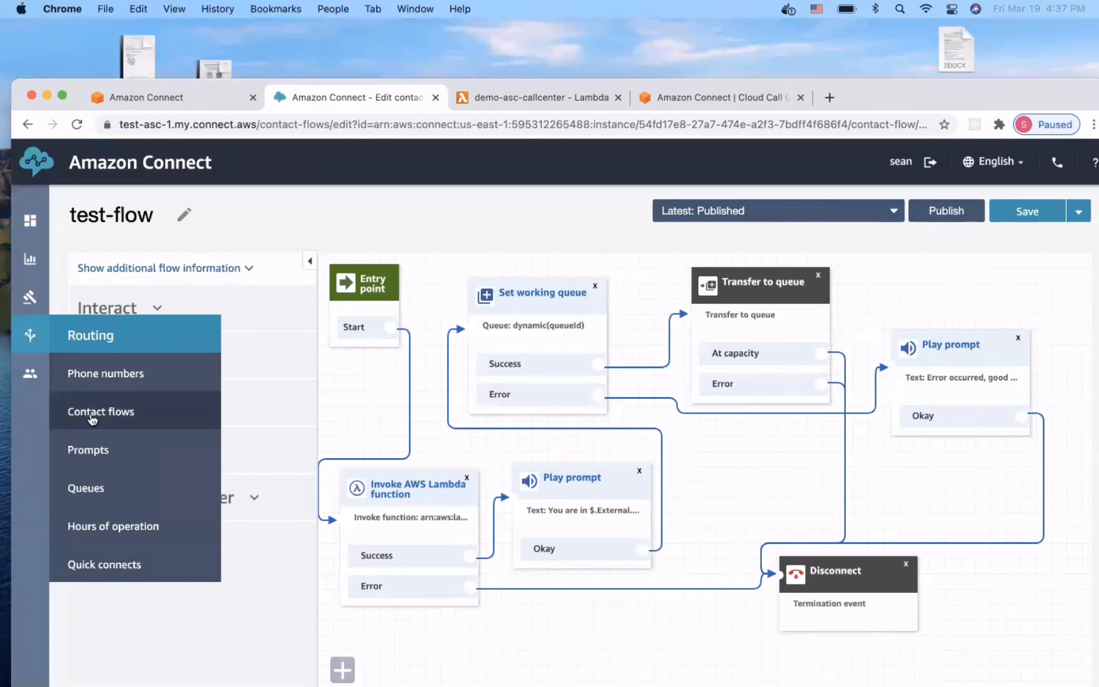
click(85, 488)
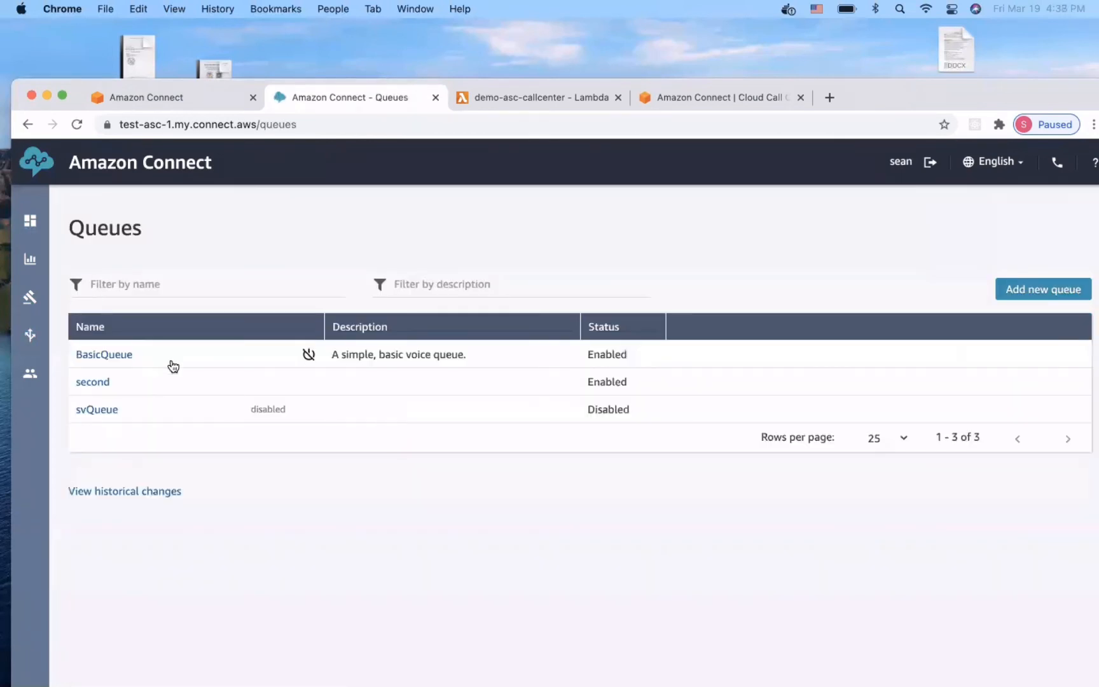
click(104, 353)
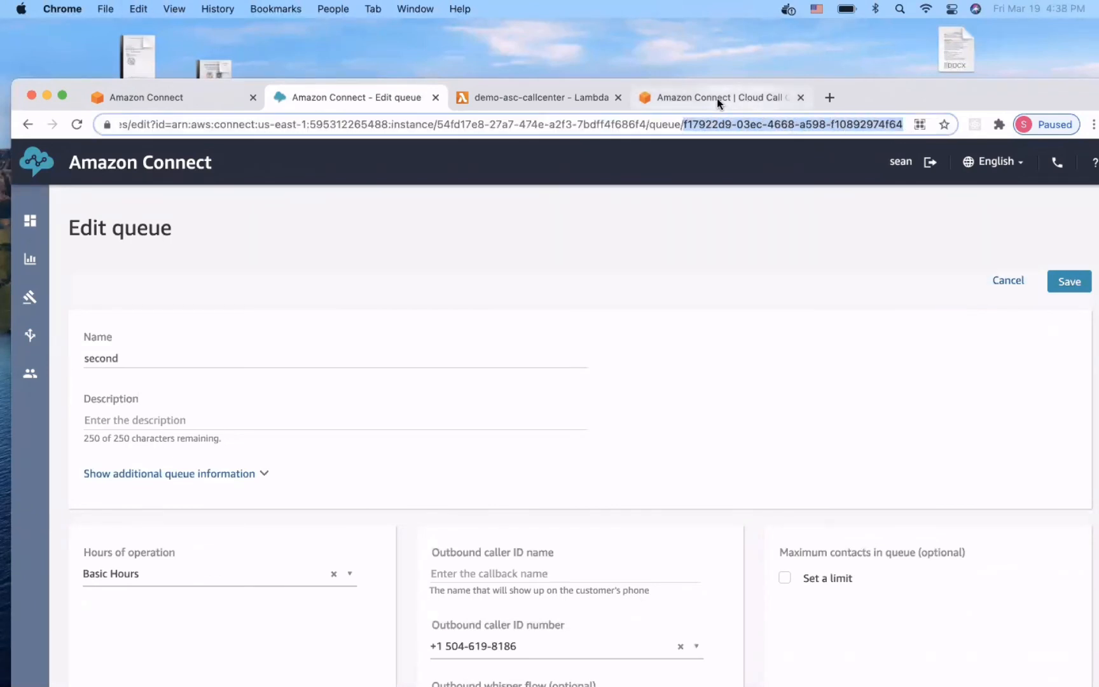
click(539, 97)
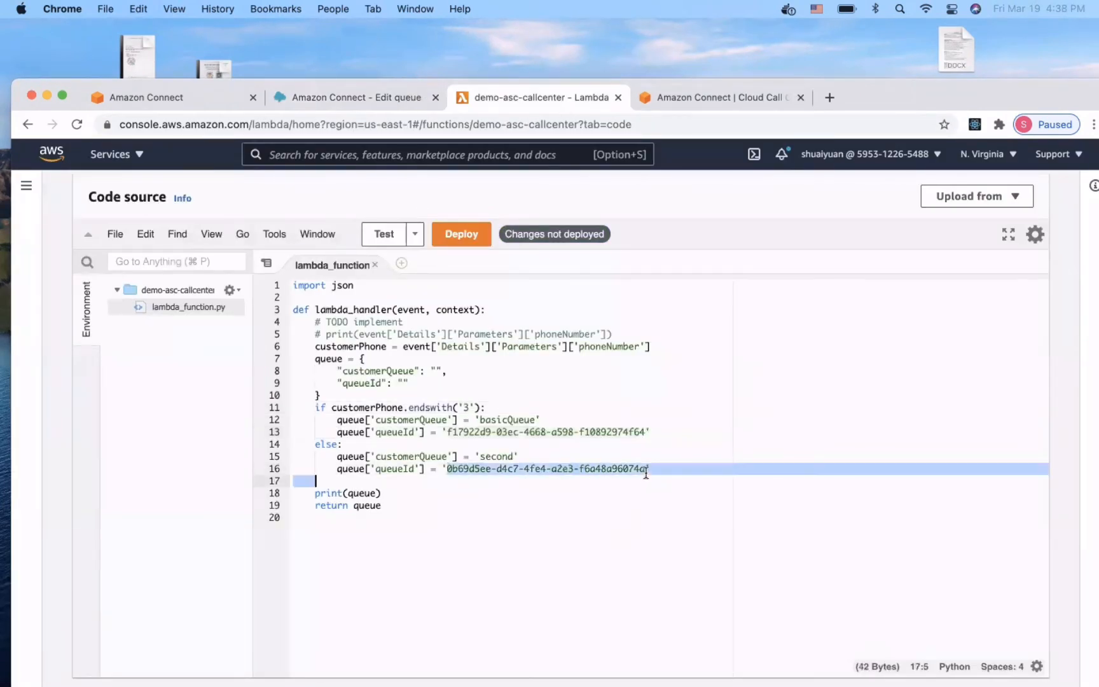
click(354, 96)
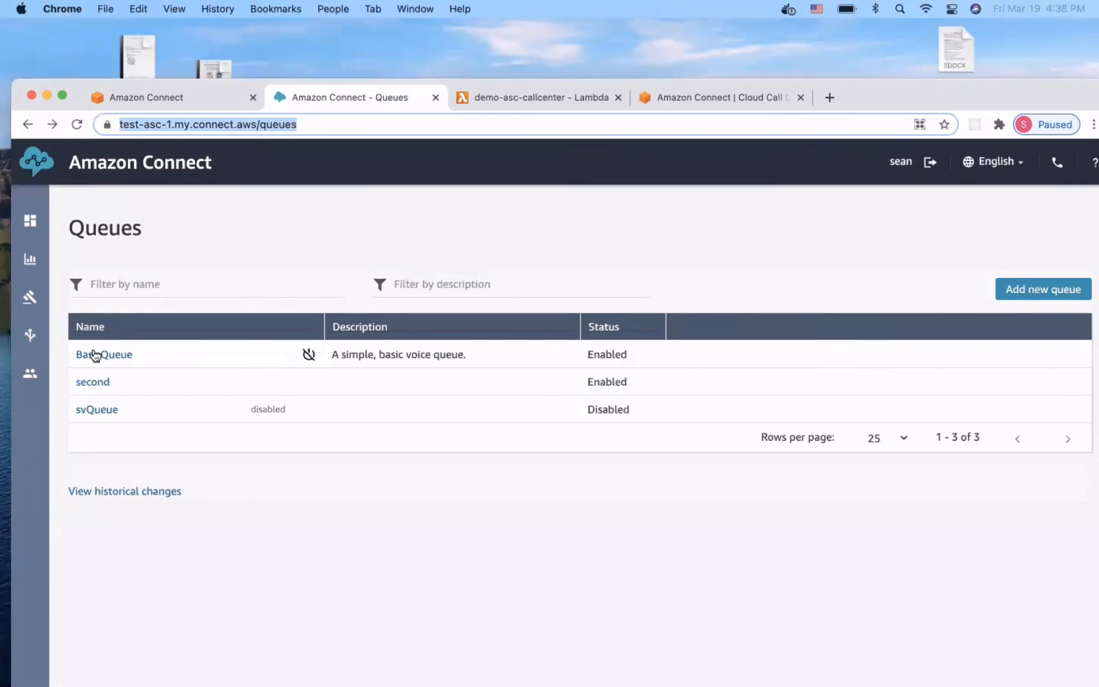
click(104, 354)
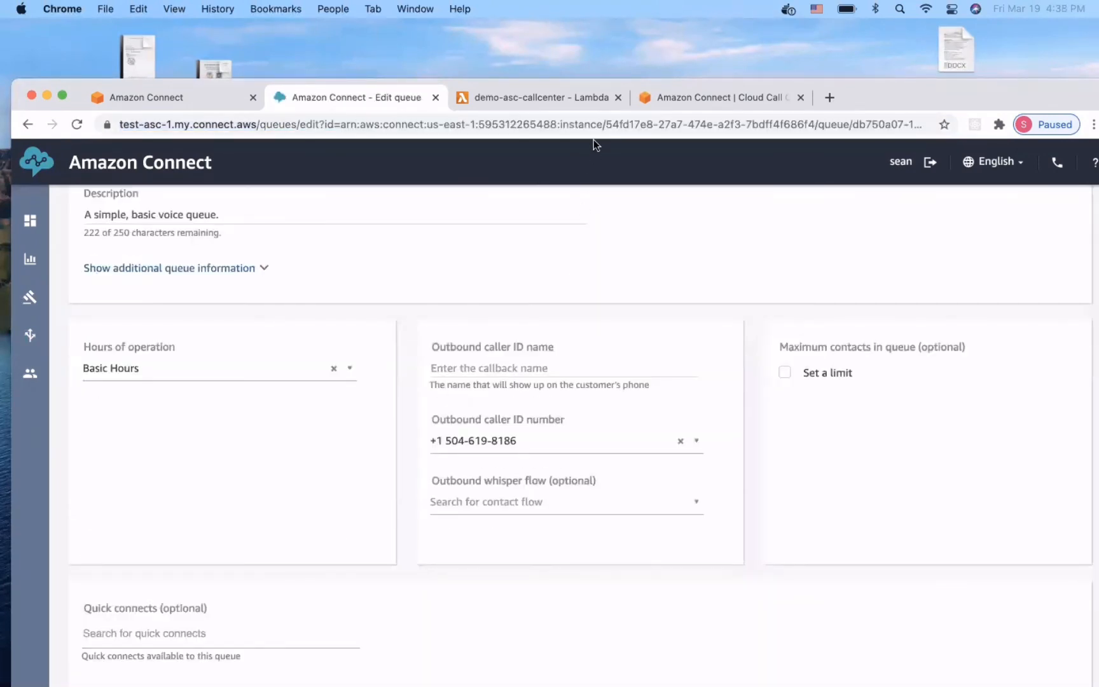
- Copy BasicQueue's ID db750a07-15bb-4dcd-89a7-3b419a5701a from the address into the Lambda code's basicQueue branch
click(729, 125)
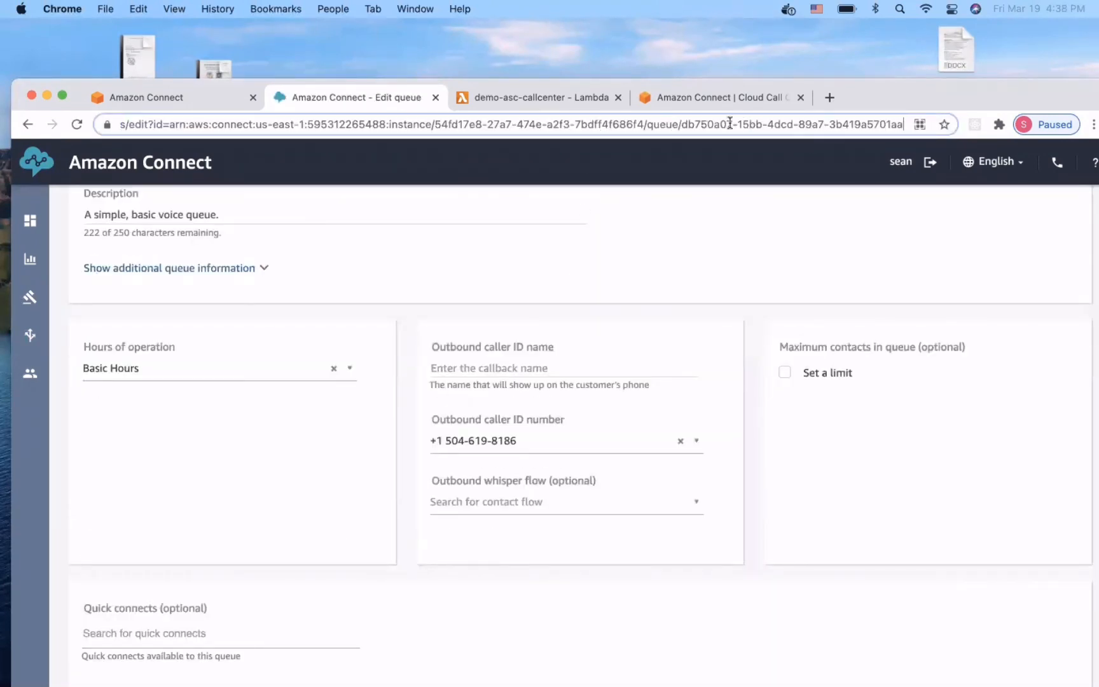
double_click(771, 125)
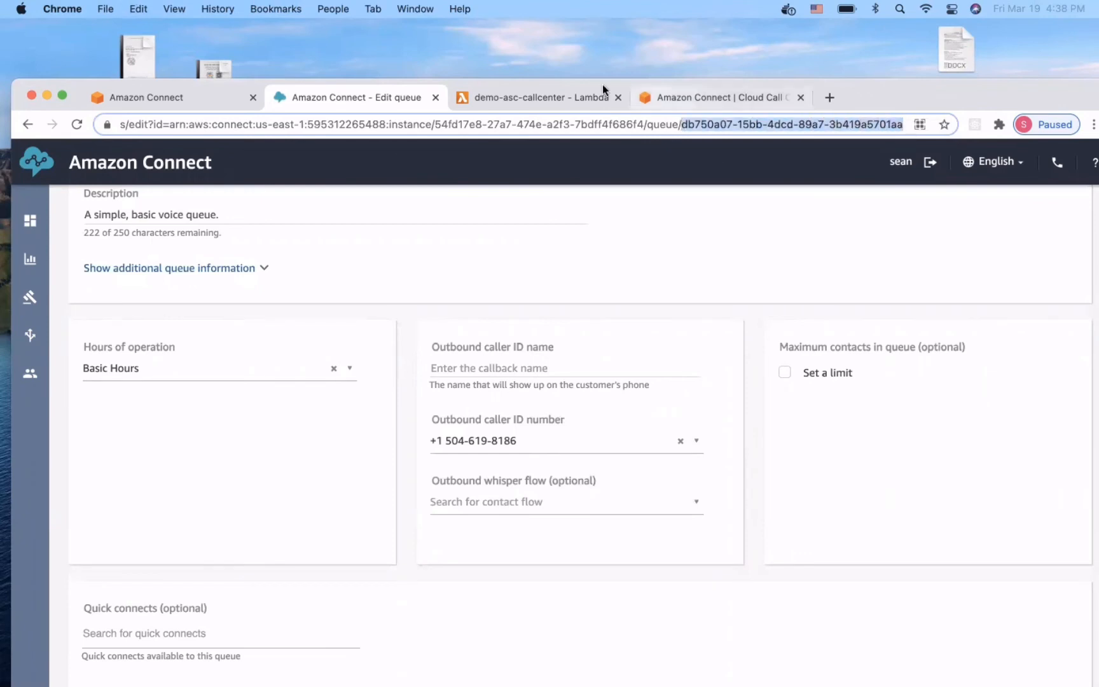
click(540, 97)
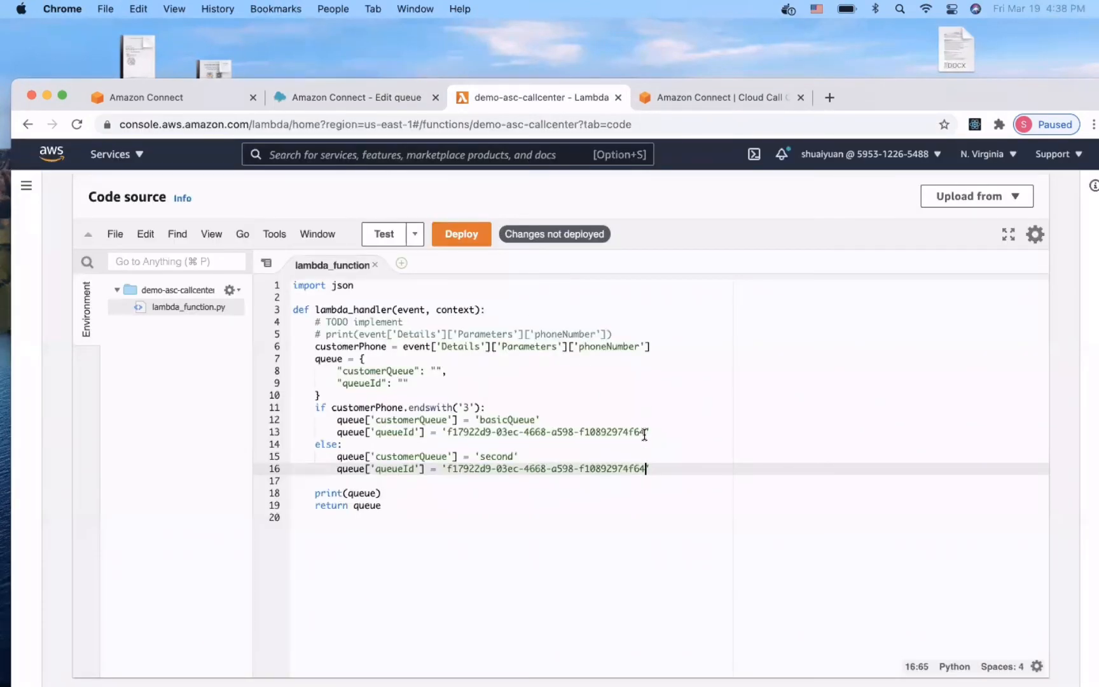
text(db750a07-15bb-4dcd-89a7-3b419a5701aa)
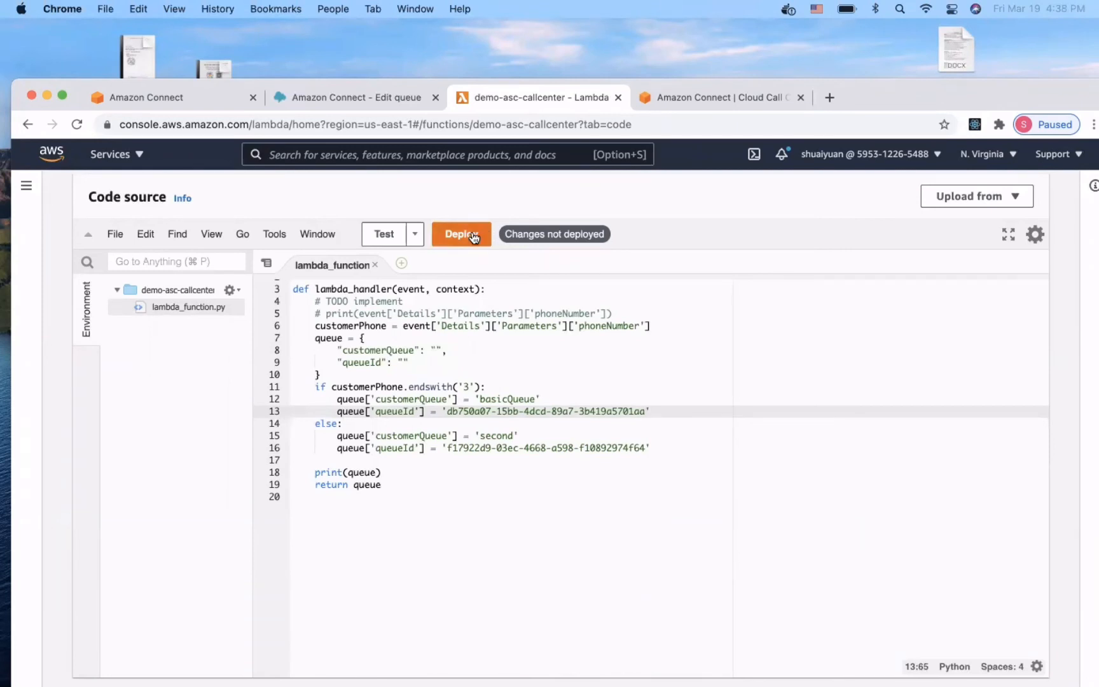
- Deploy the updated Lambda code and show Amazon Connect's user management list
click(461, 233)
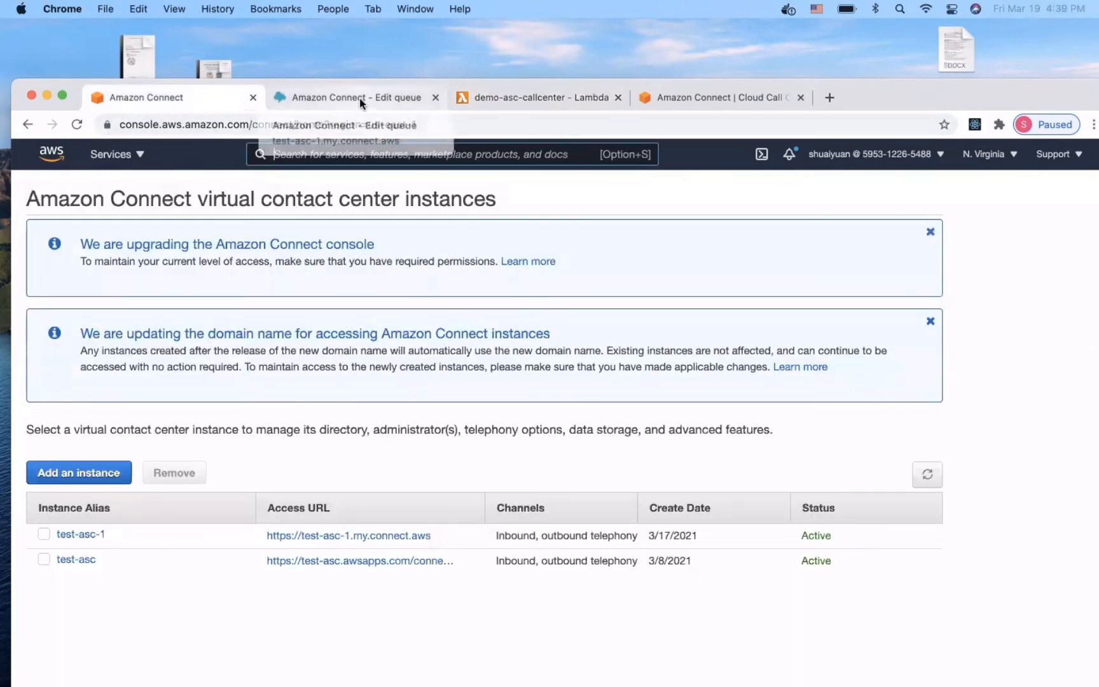
click(357, 96)
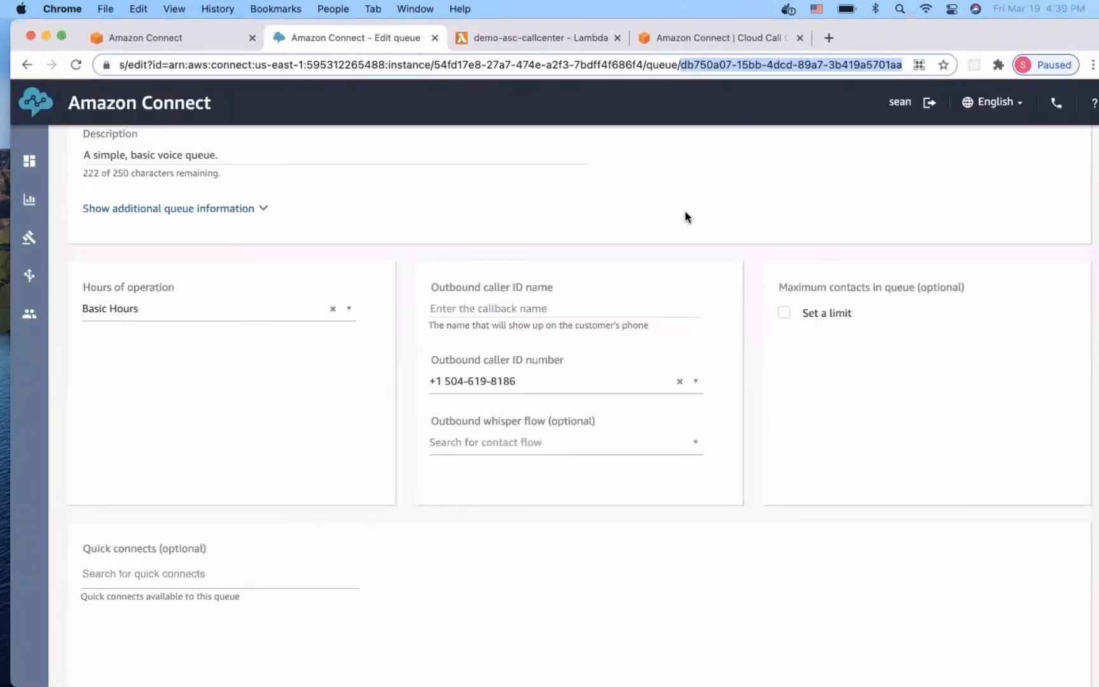
mouse_move(676, 228)
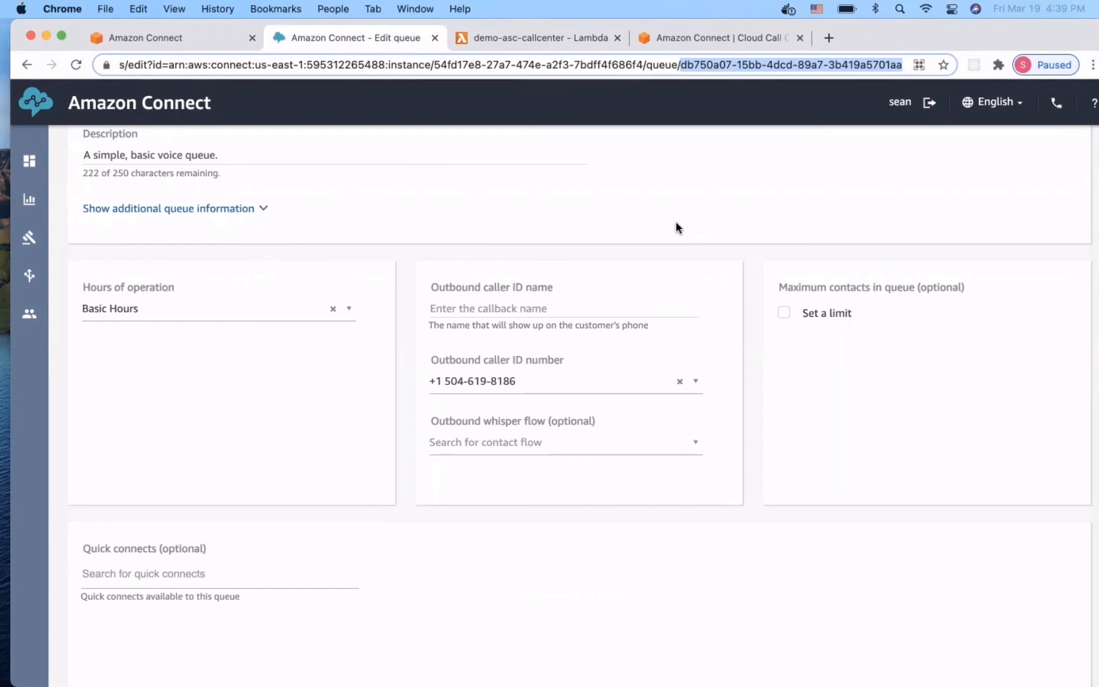
mouse_move(59, 334)
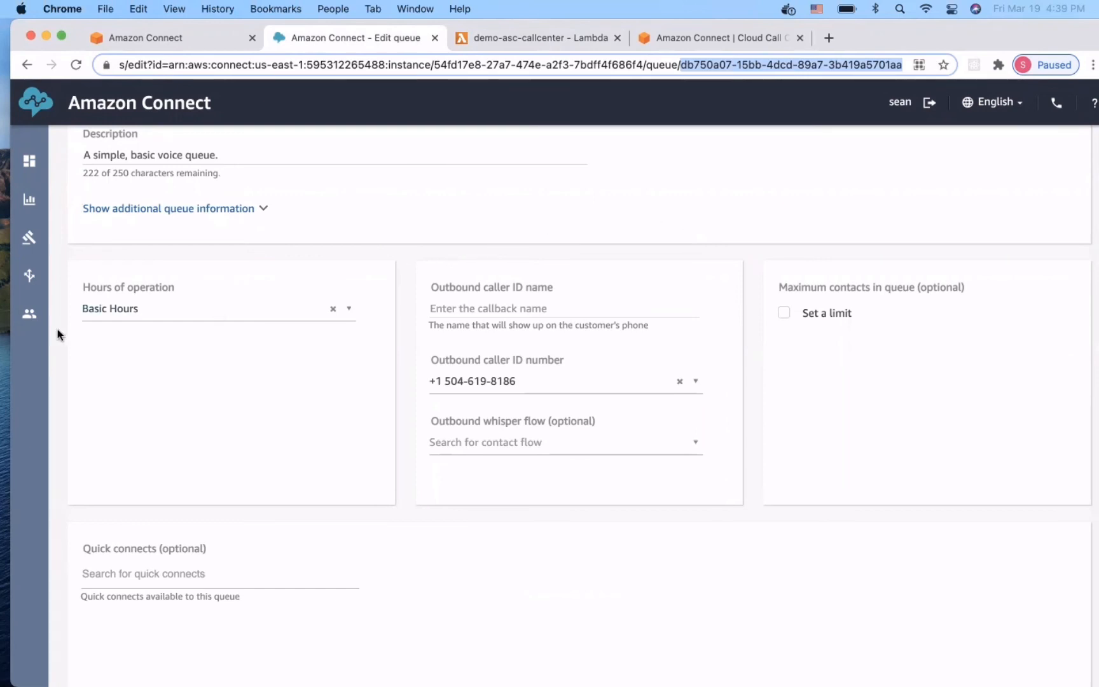
click(29, 313)
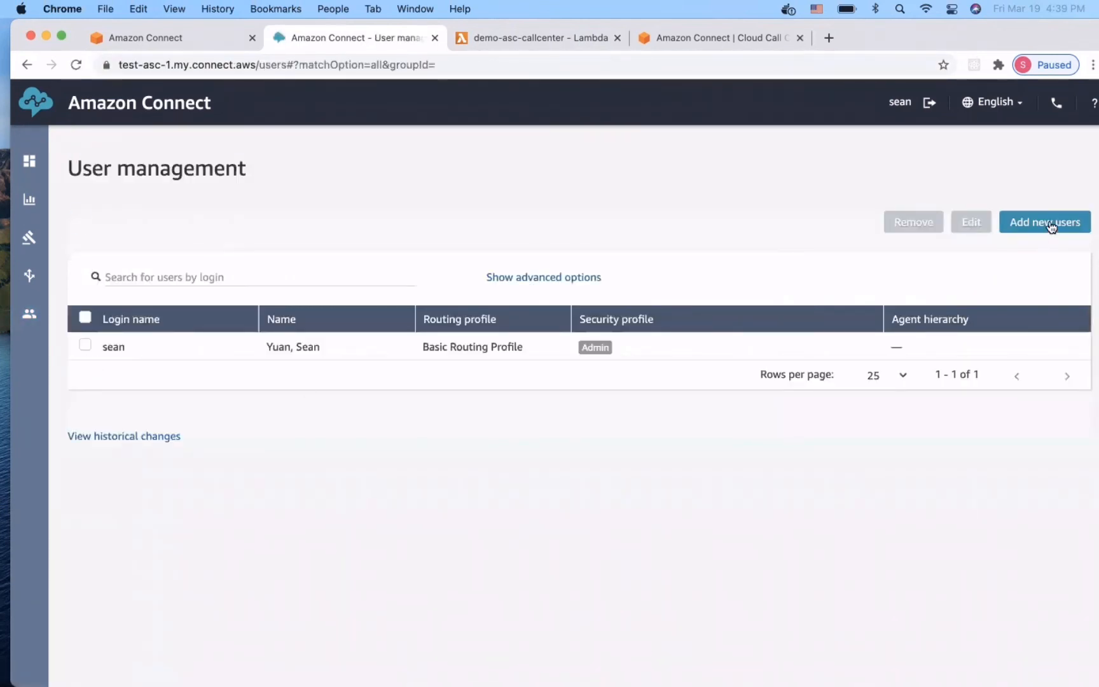
click(1043, 223)
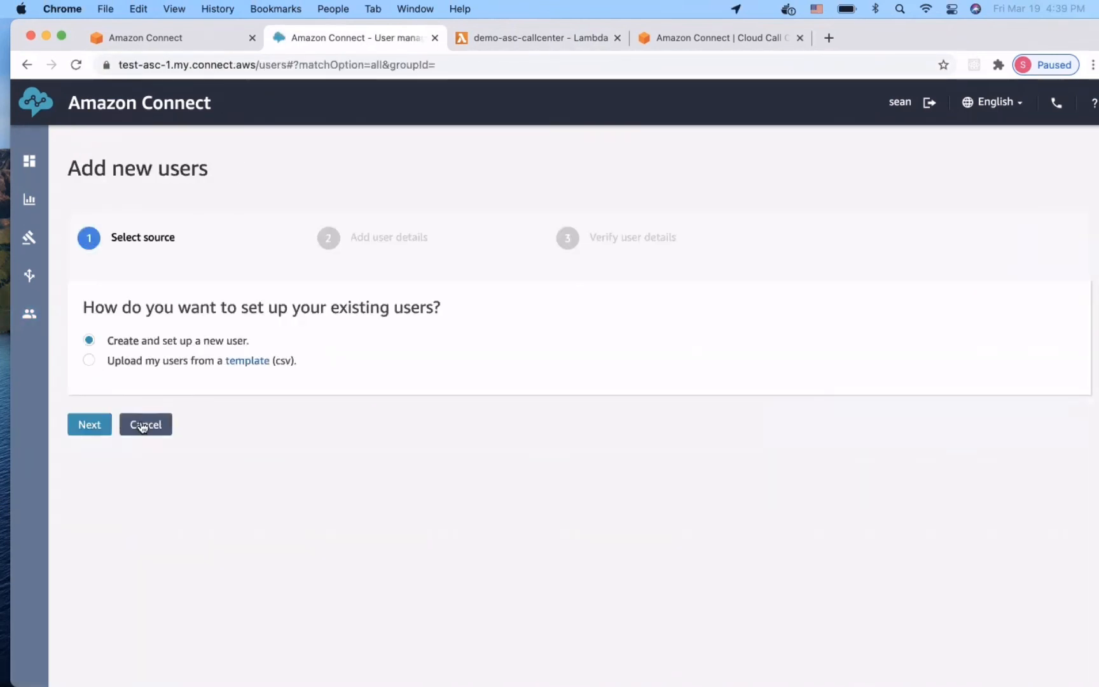
click(89, 425)
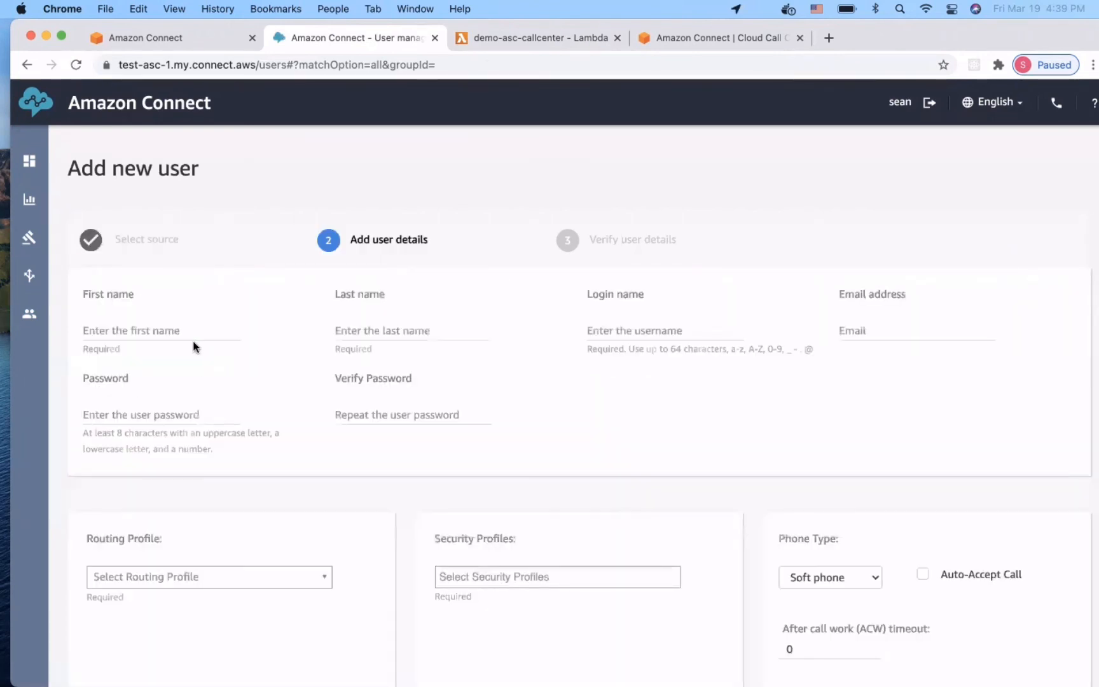
click(161, 331)
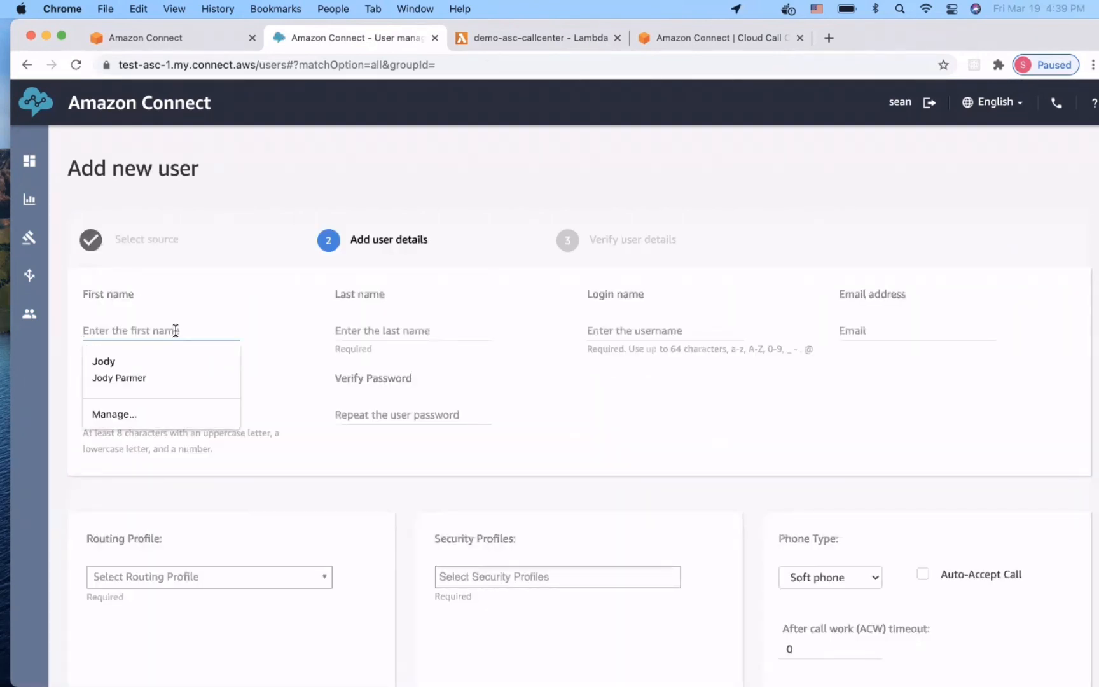
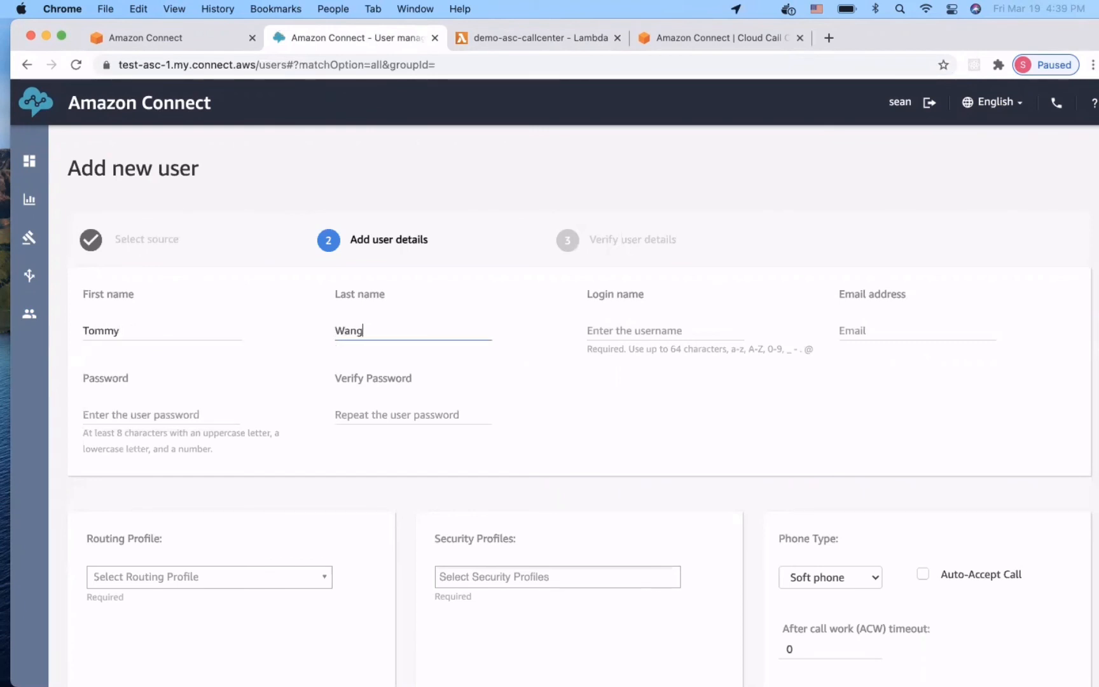
click(664, 331)
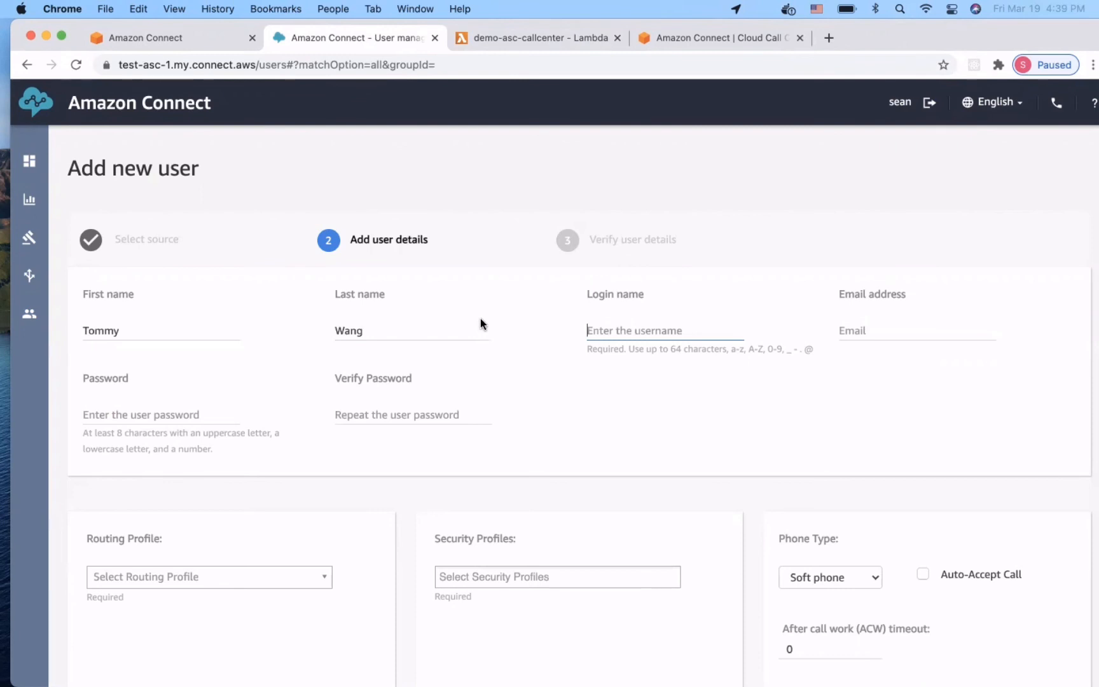
text(tommyt)
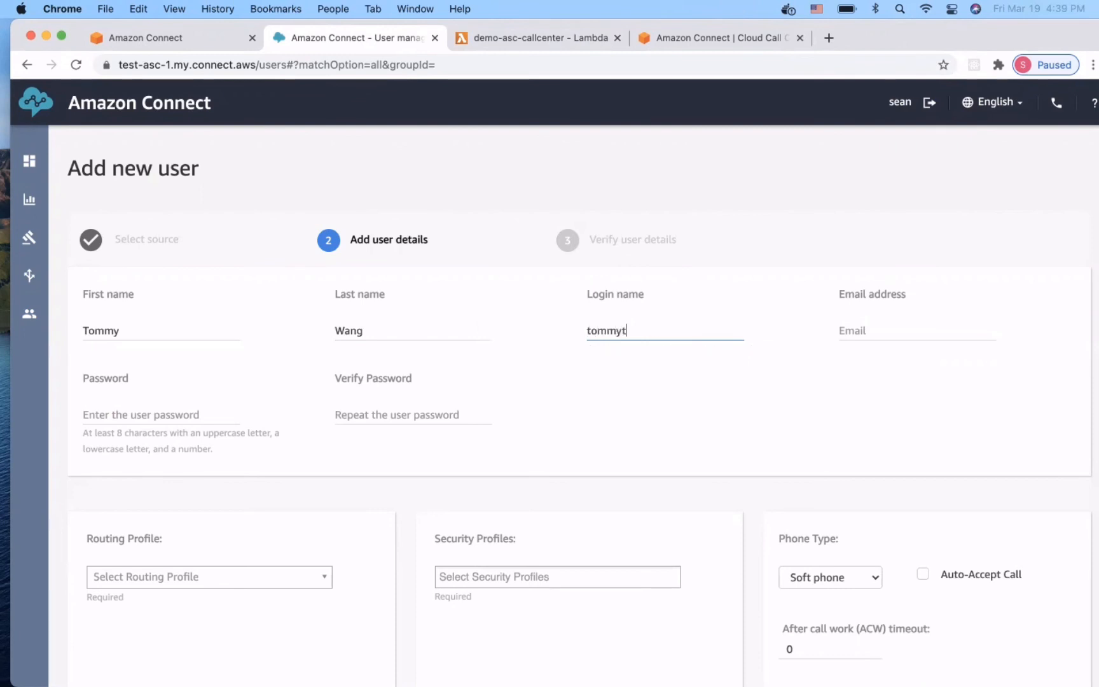
click(915, 331)
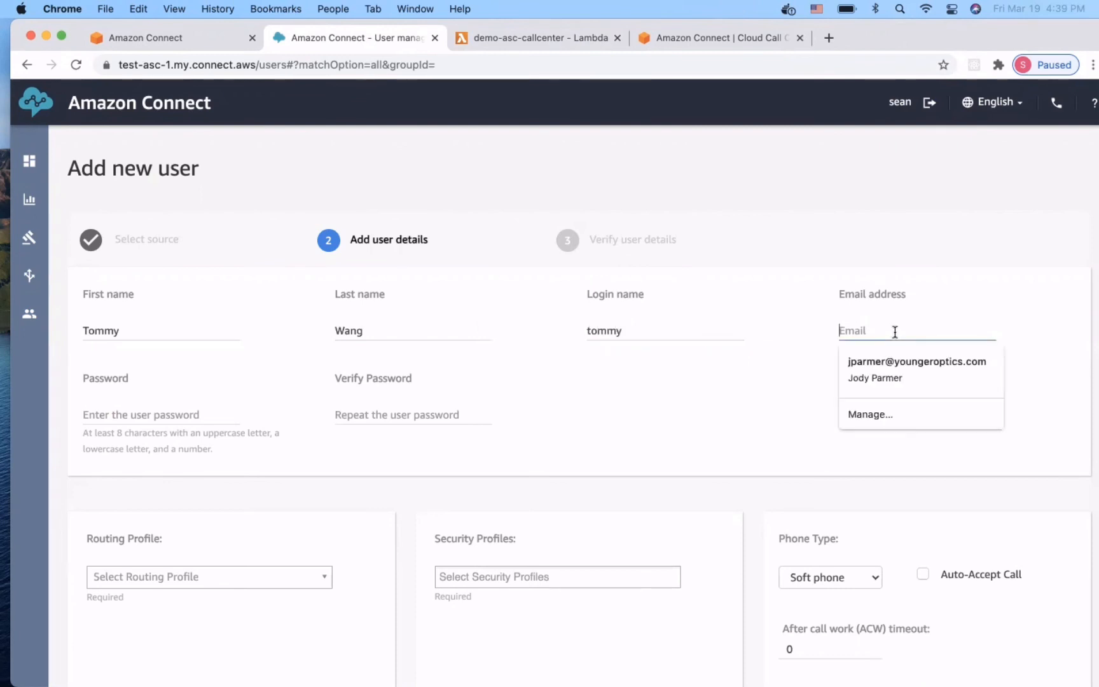
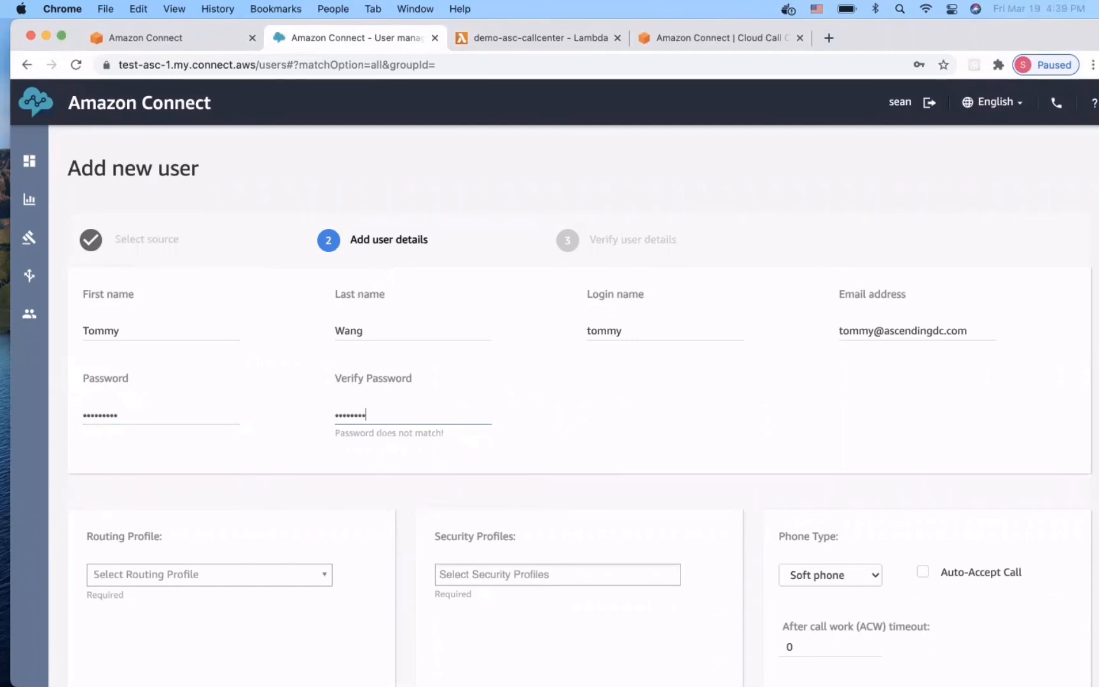
- Assign the 'second' routing profile to the new user
scroll(down, 3)
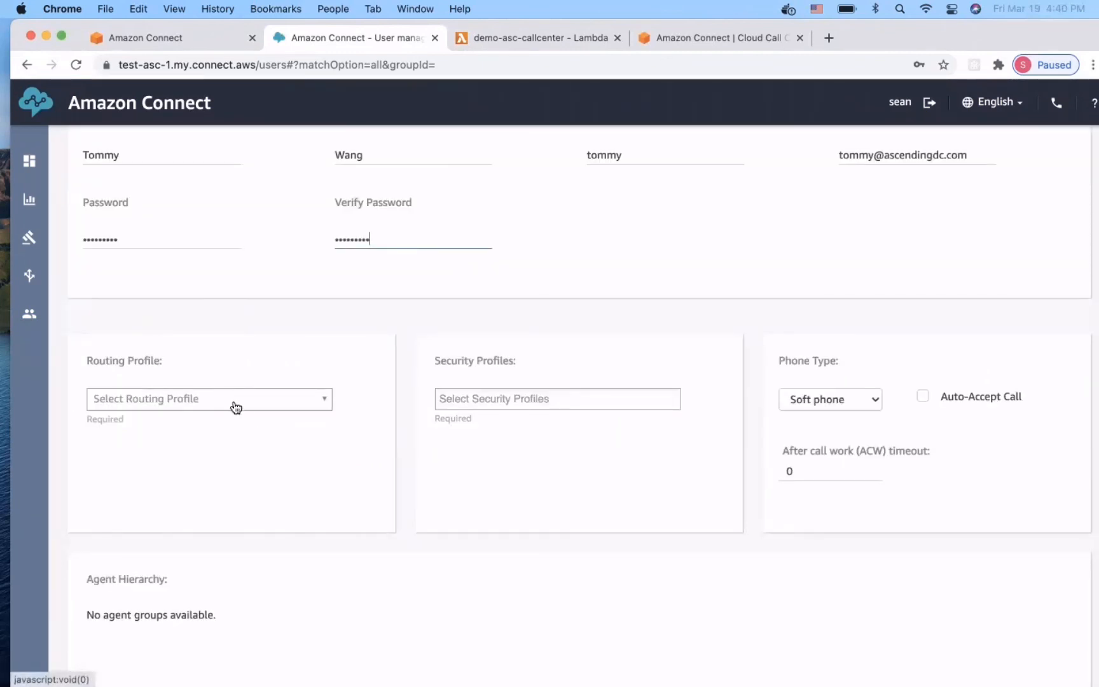
click(208, 398)
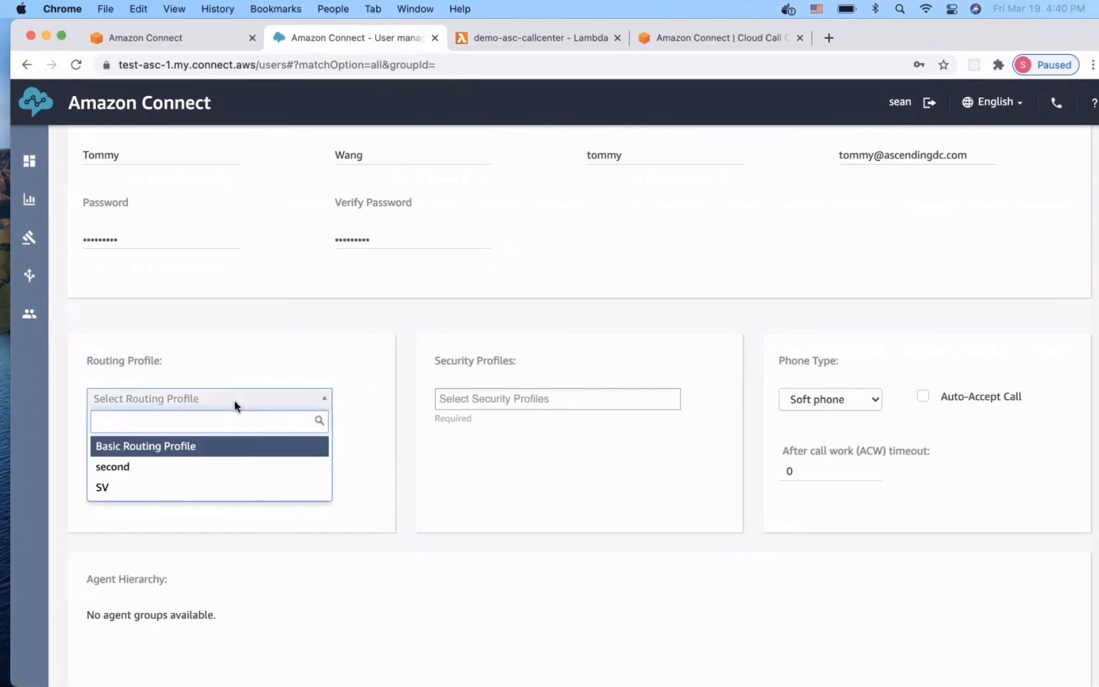
mouse_move(143, 467)
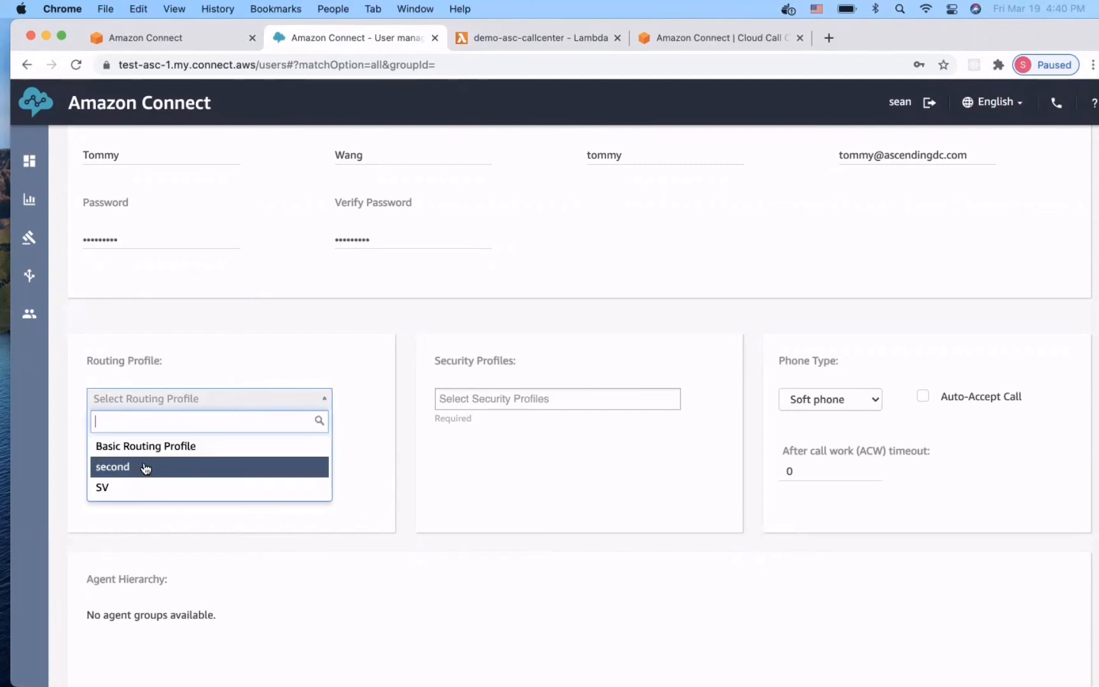
click(114, 466)
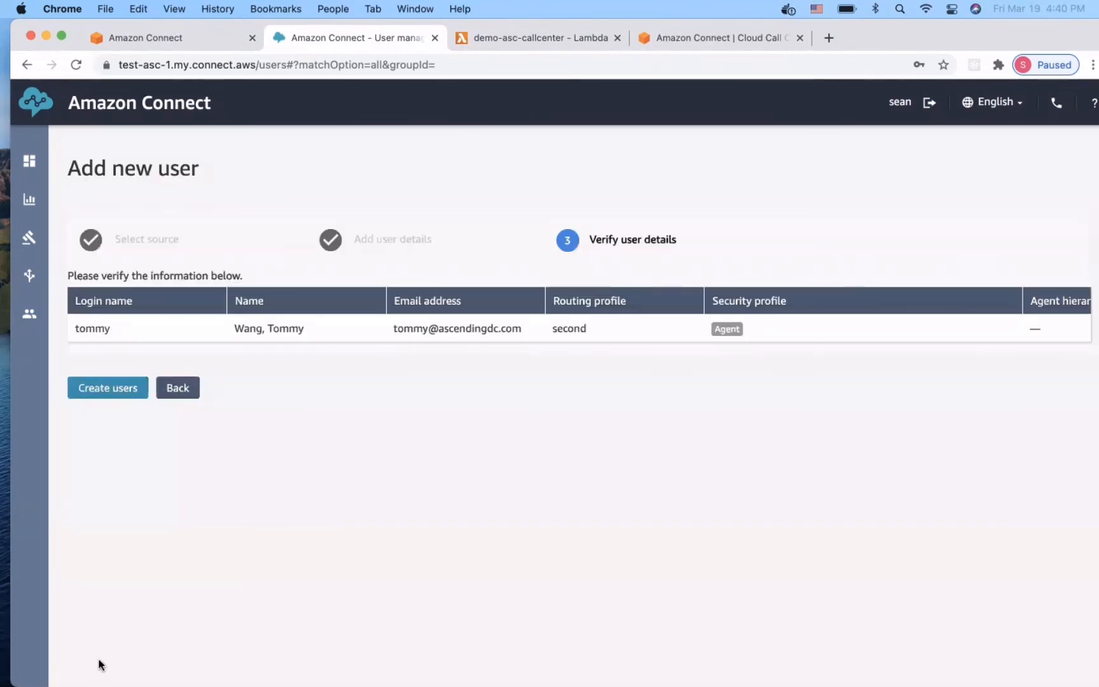
click(107, 387)
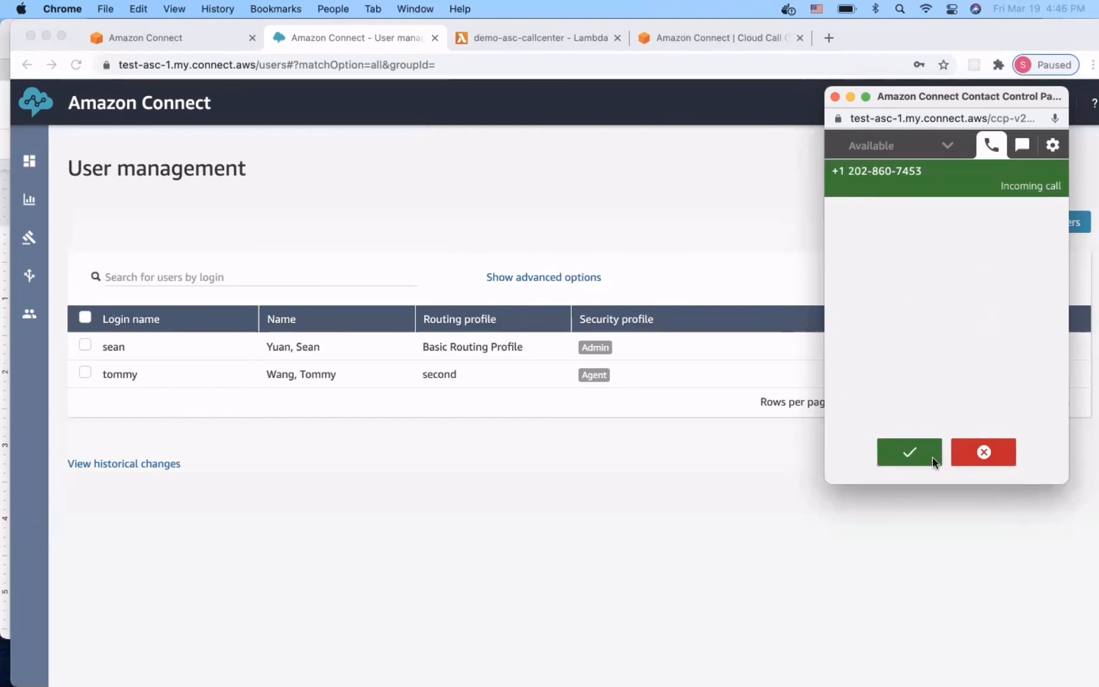
click(908, 452)
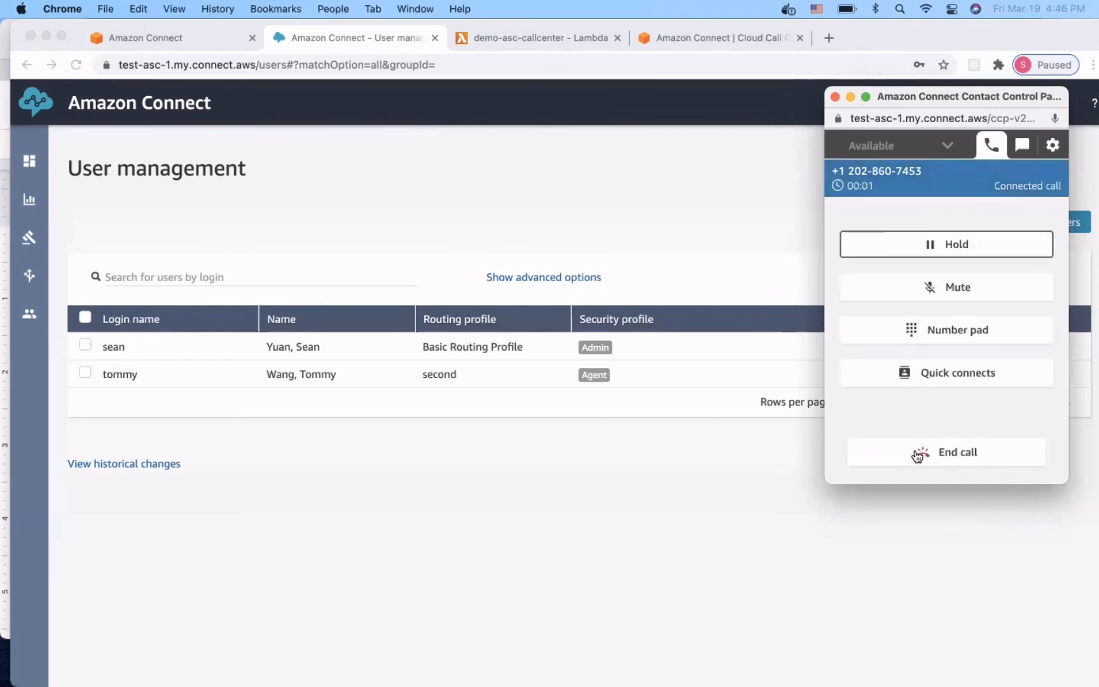
click(956, 452)
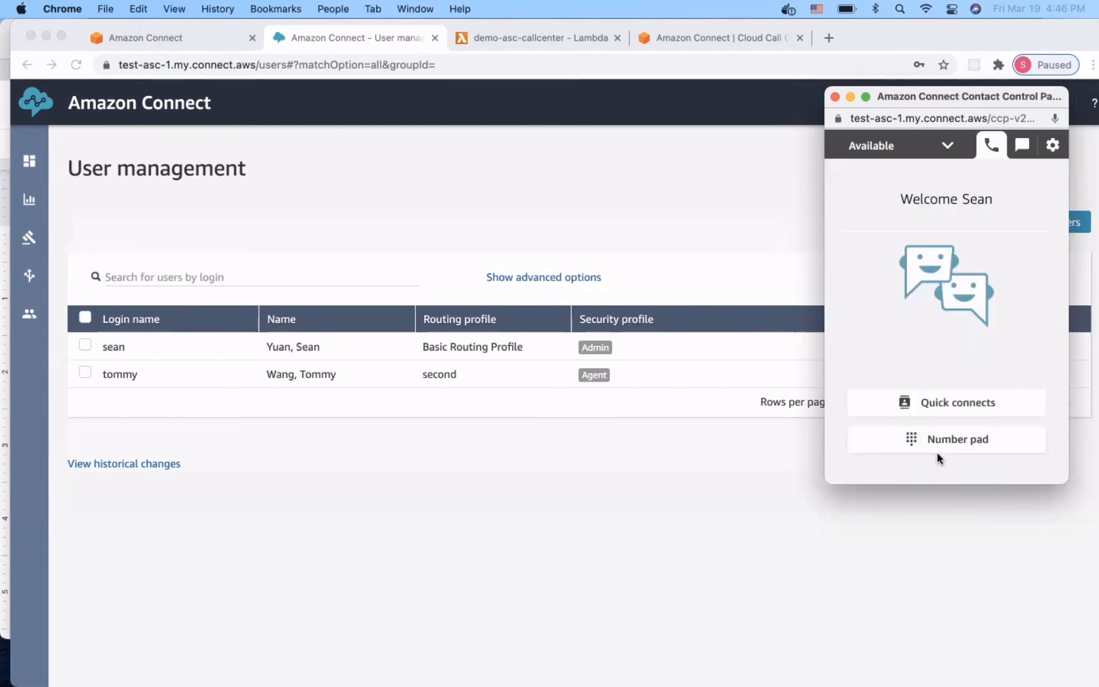